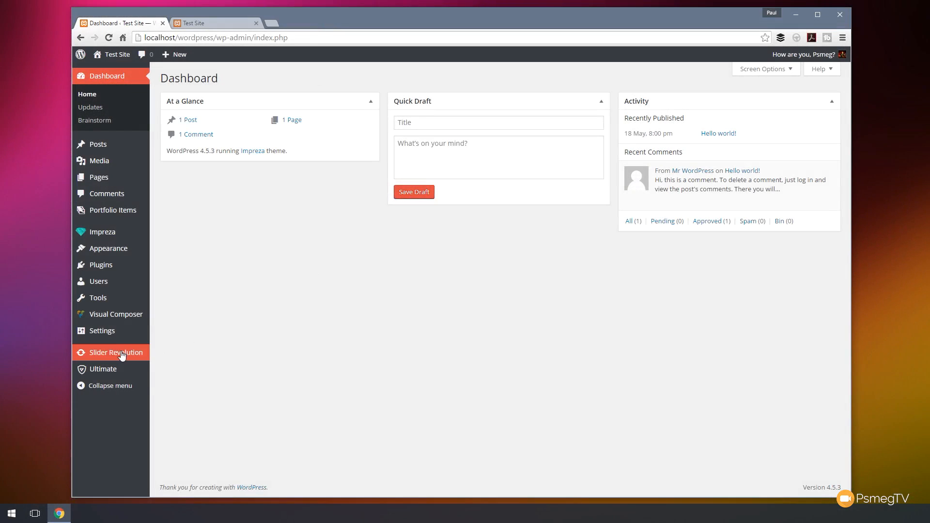
Open Slider Revolution from the WordPress admin sidebar and start a new slider
left_click(116, 353)
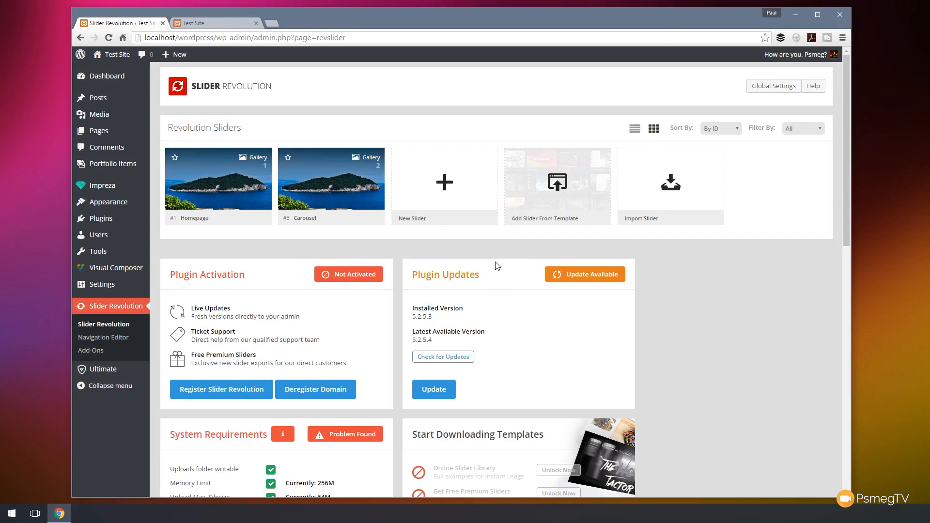
left_click(443, 186)
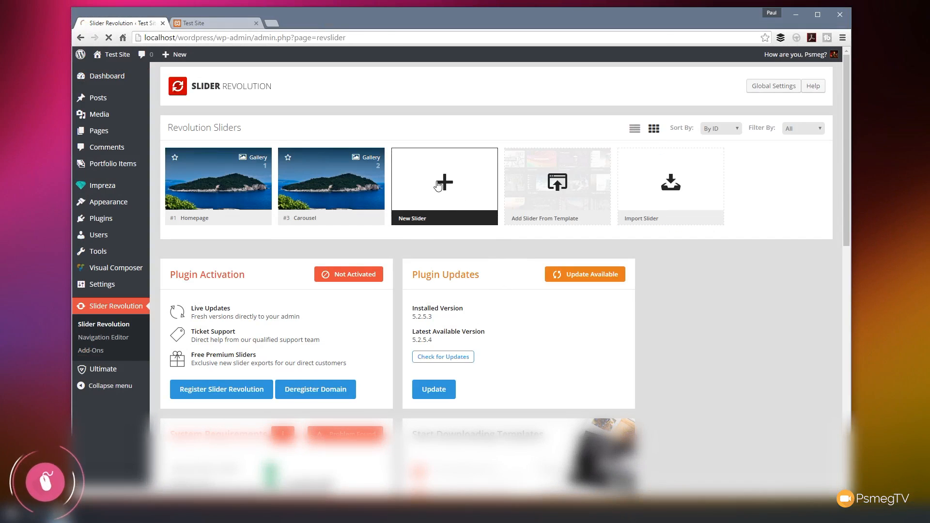
Choose Instagram Stream as the content source and review its Access Token and Source settings
left_click(444, 184)
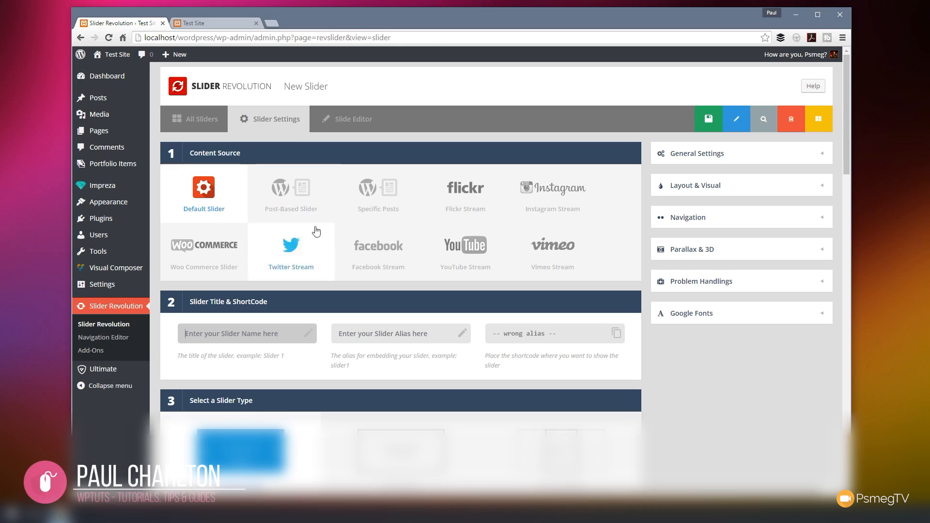
left_click(552, 193)
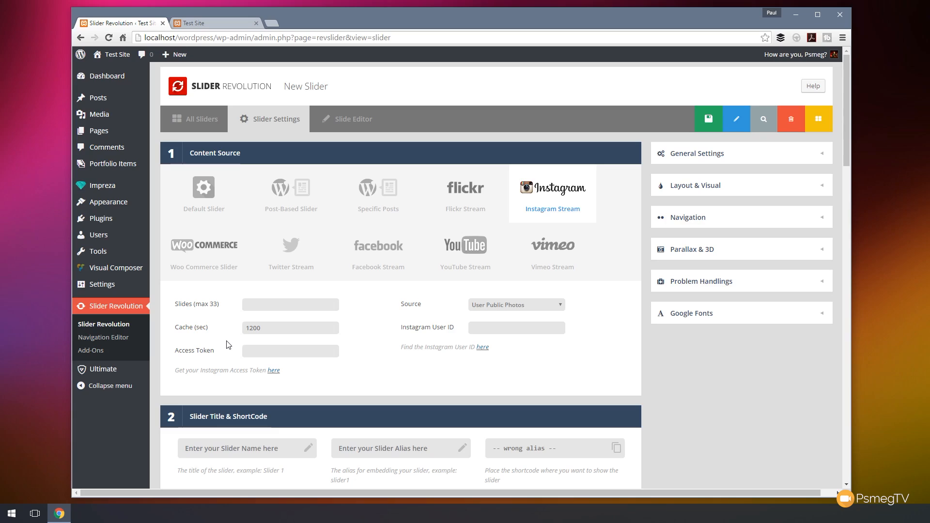
mouse_move(234, 309)
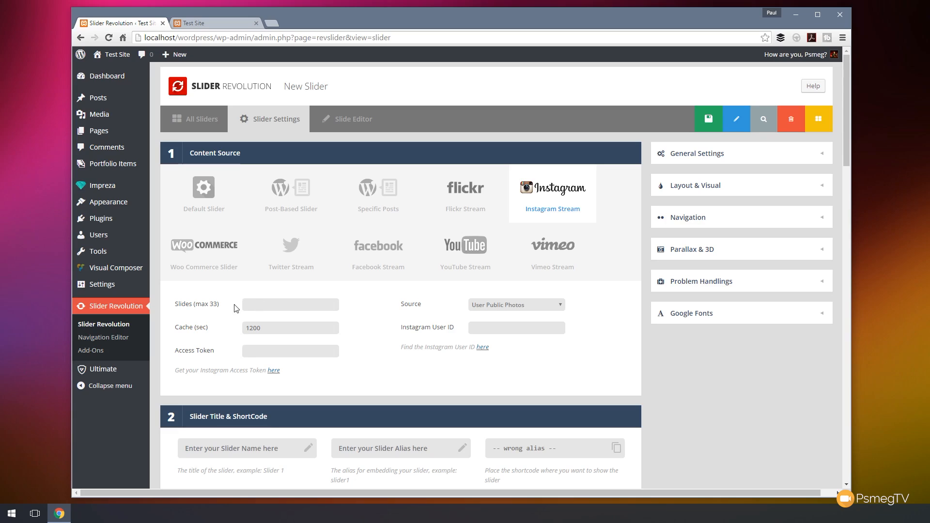
mouse_move(276, 305)
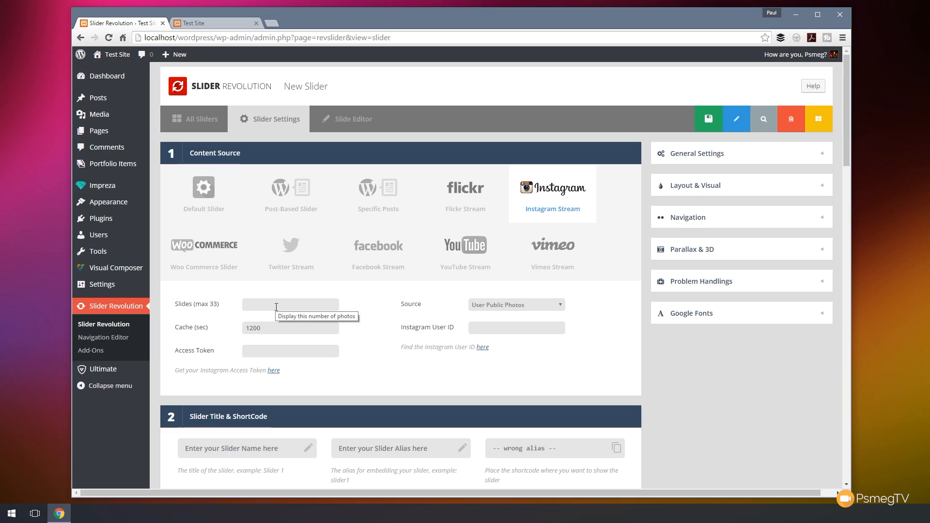
mouse_move(242, 322)
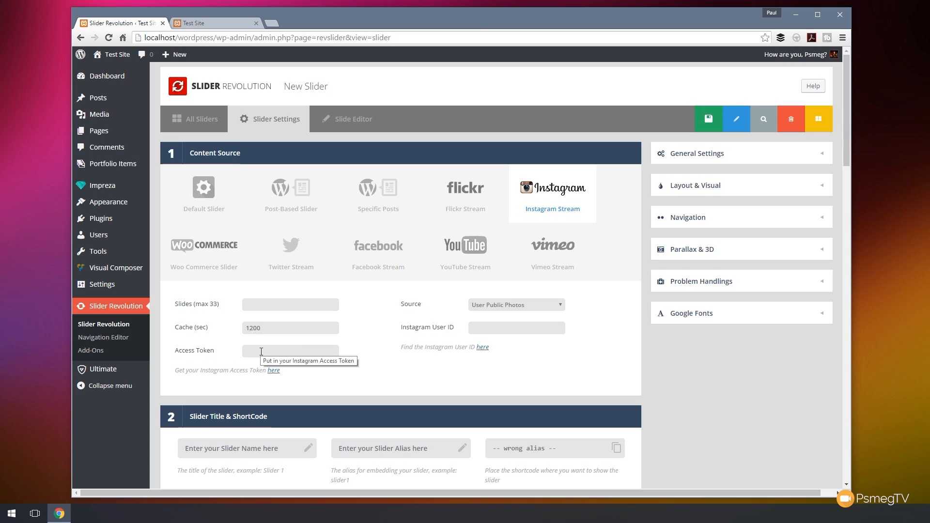
left_click(515, 304)
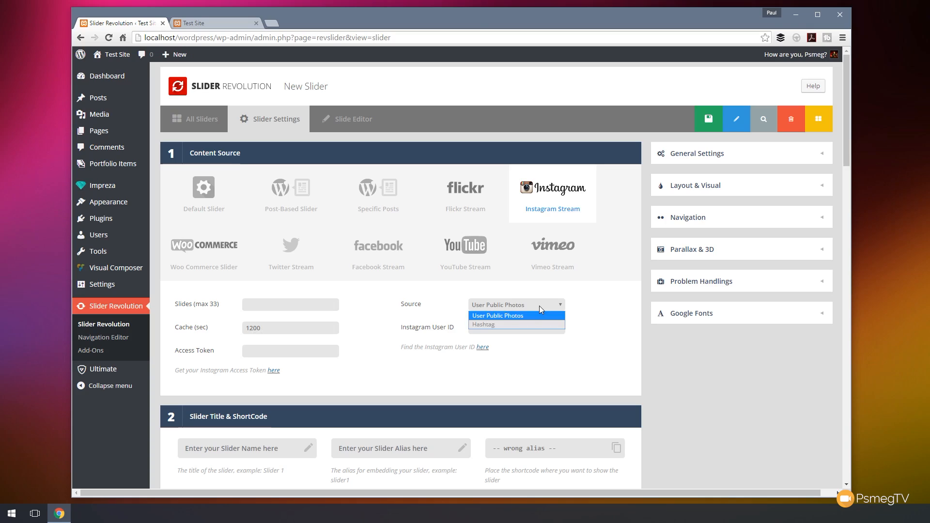
left_click(515, 305)
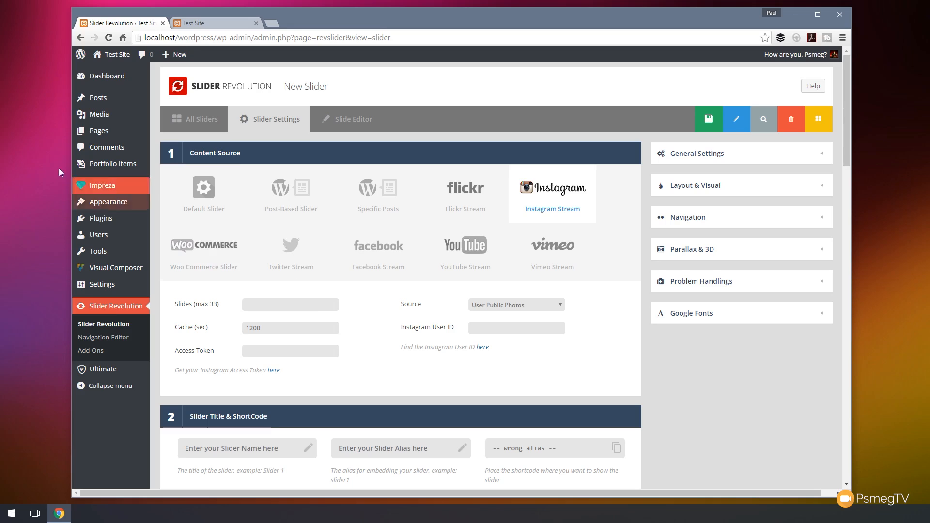
Open a new Chrome tab and go to instagram.com/developer
left_click(362, 22)
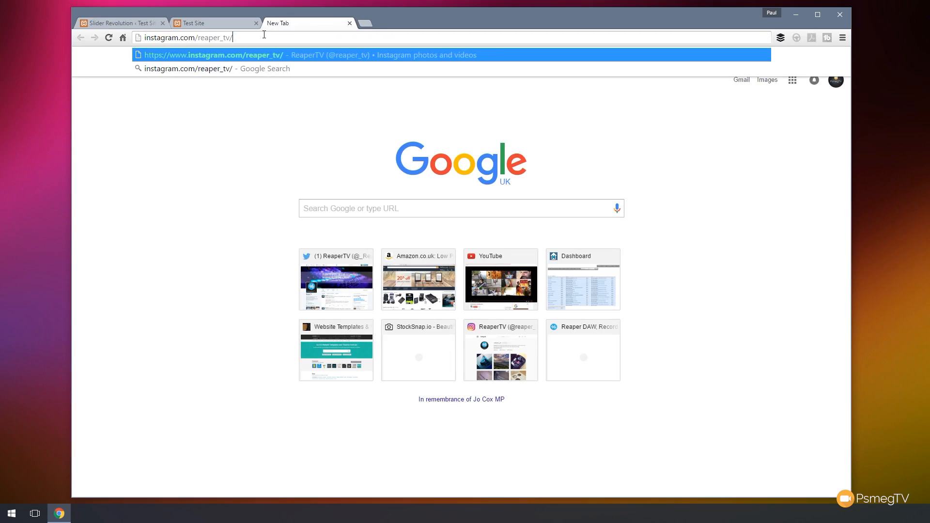
key("BackSpace")
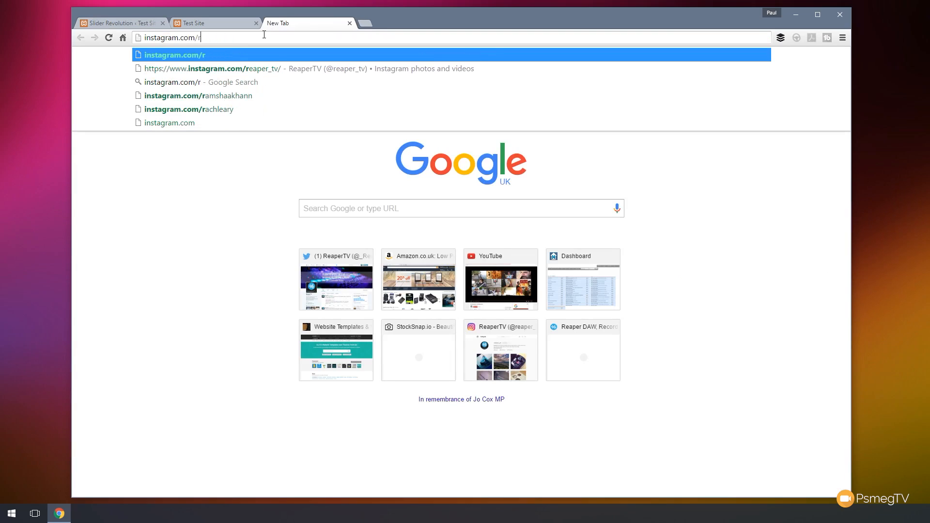
type("developer/")
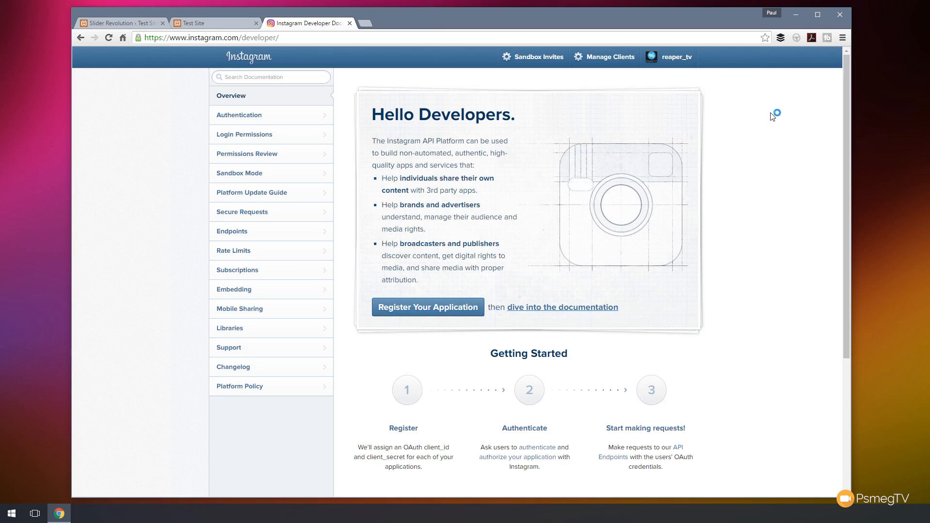
mouse_move(675, 57)
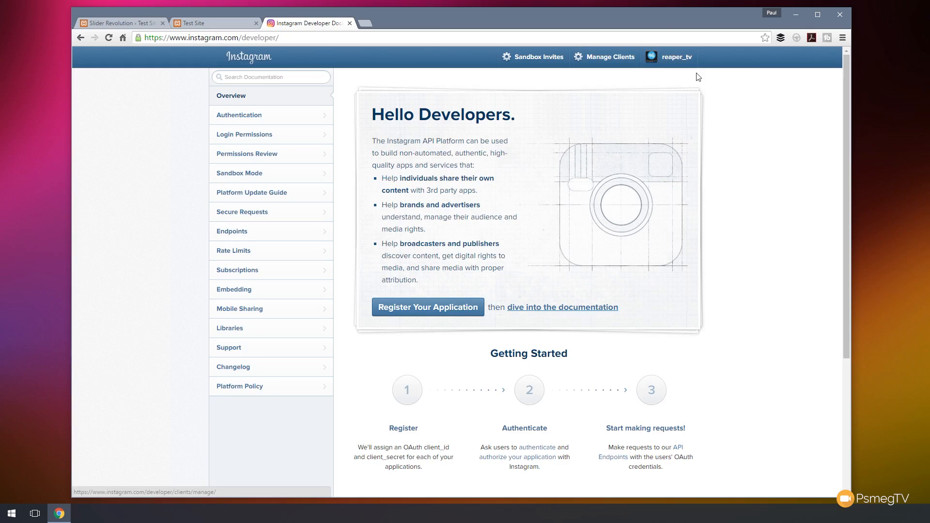
mouse_move(668, 114)
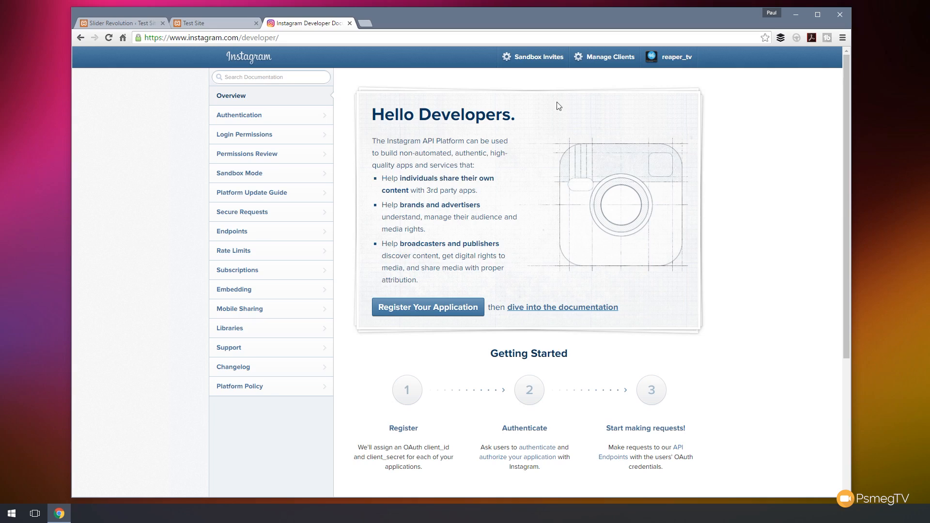
mouse_move(832, 127)
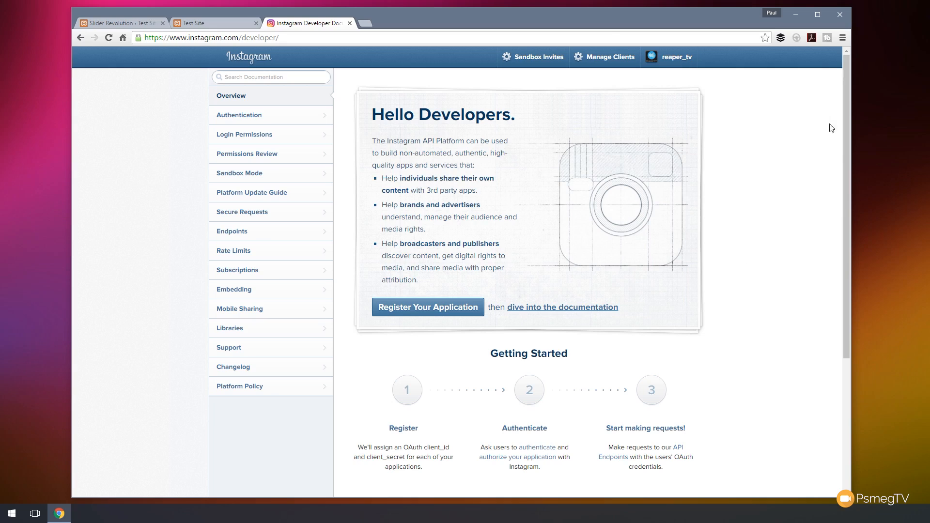
Go to Manage Clients, which shows no registered API clients
left_click(610, 57)
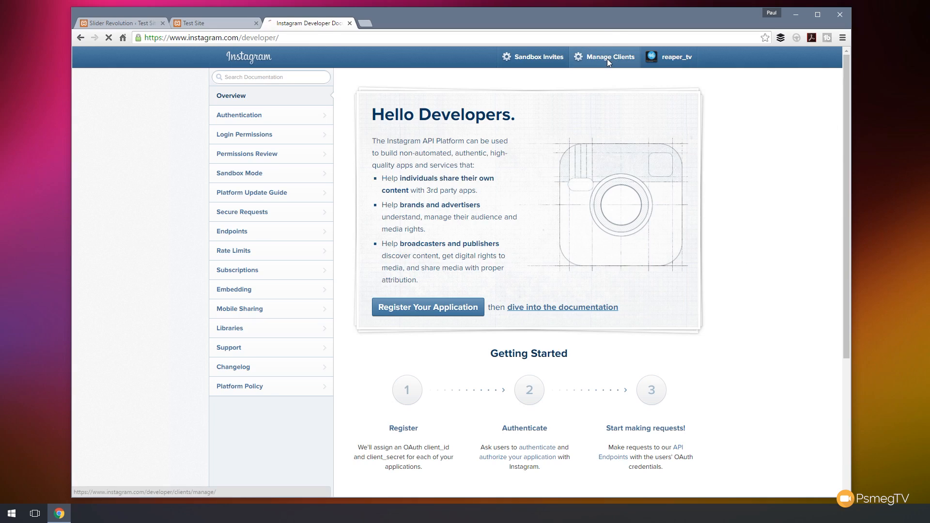
left_click(609, 56)
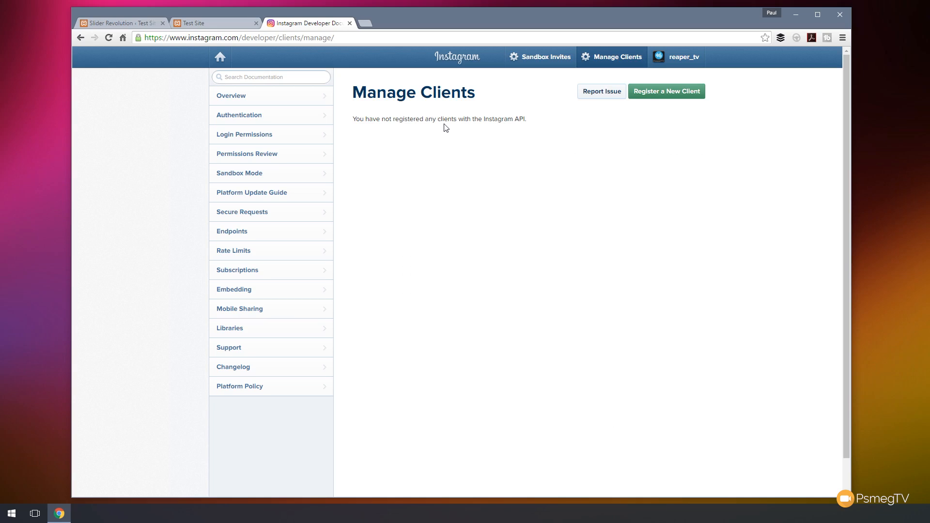
mouse_move(483, 158)
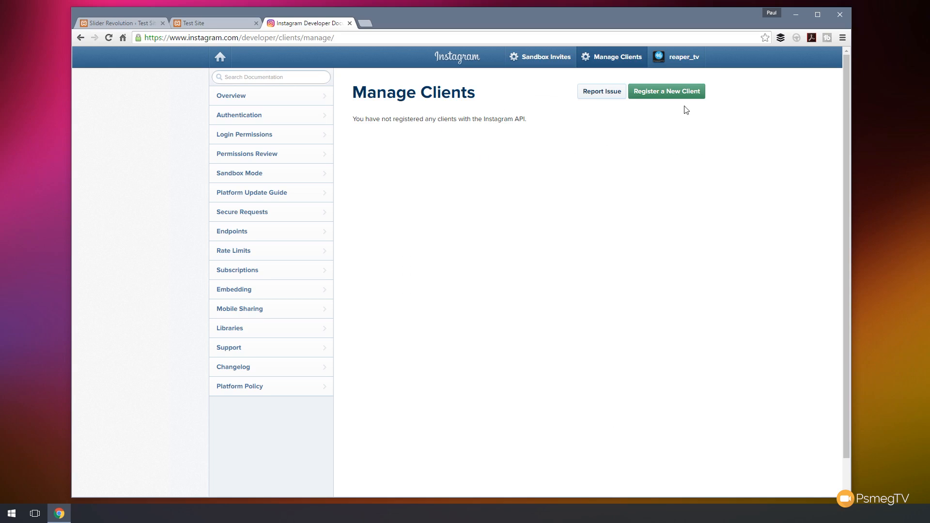
Start registering a new client named WPSL and enter its description
left_click(666, 91)
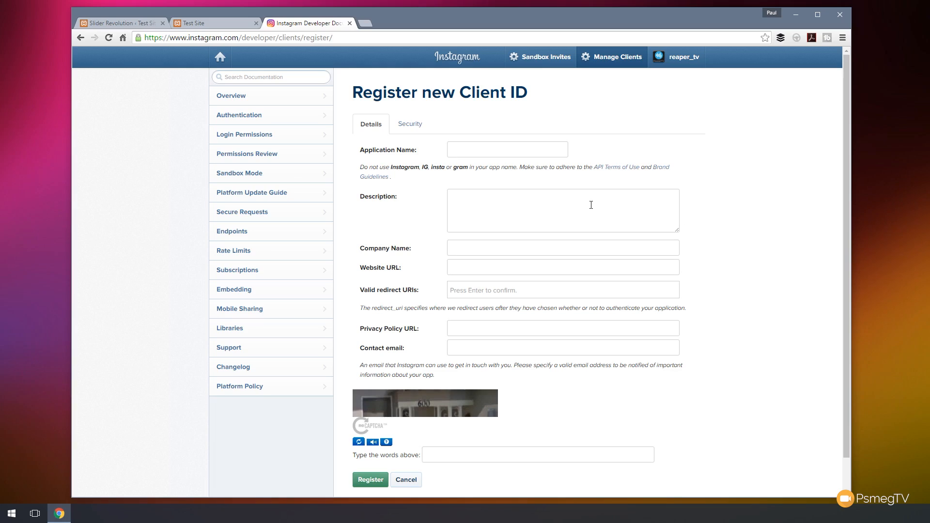
mouse_move(494, 164)
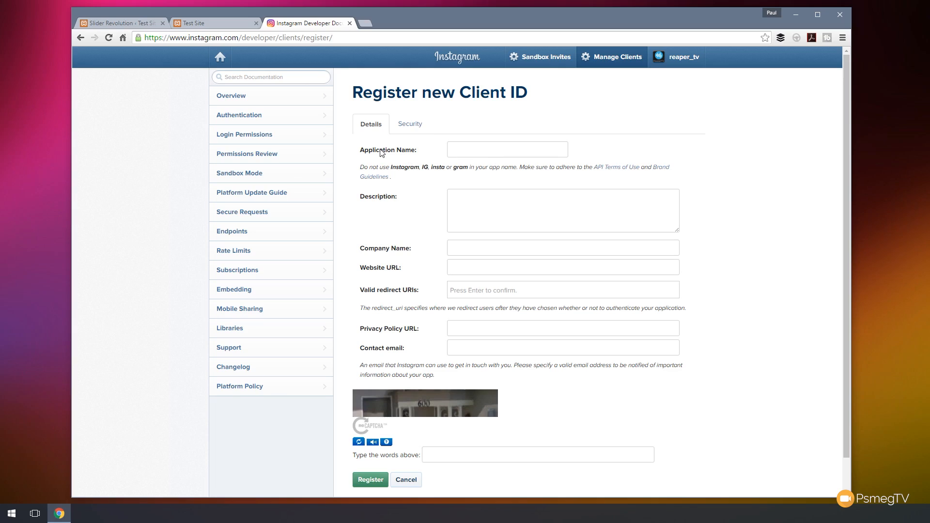
left_click(507, 149)
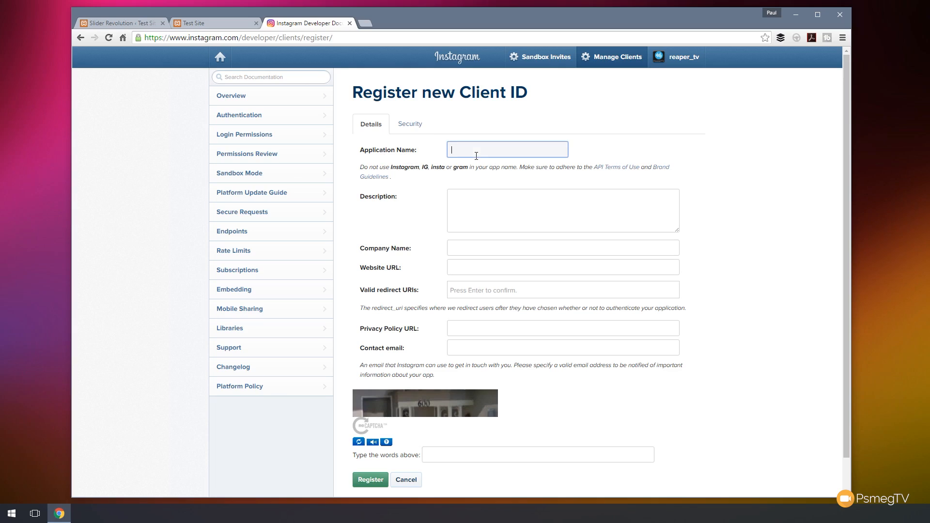
type("WPSLi")
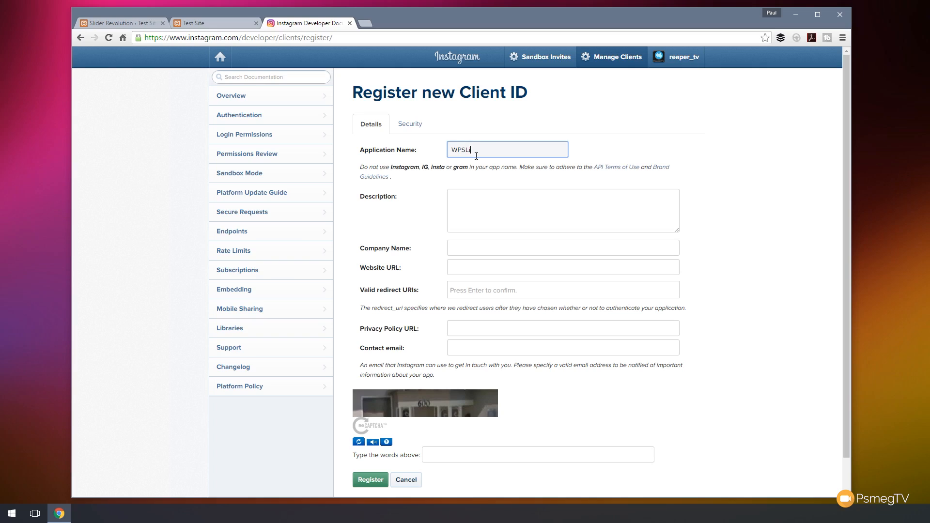
left_click(562, 210)
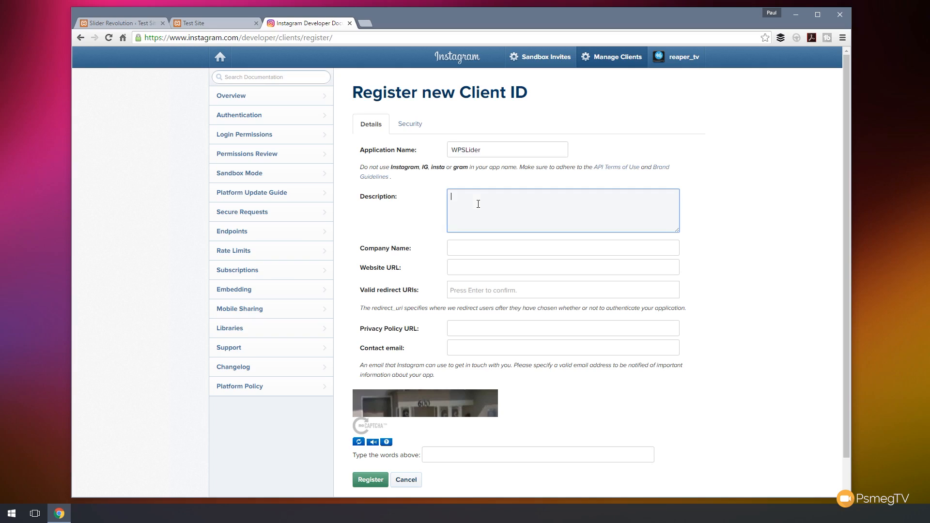
type("Instagram s")
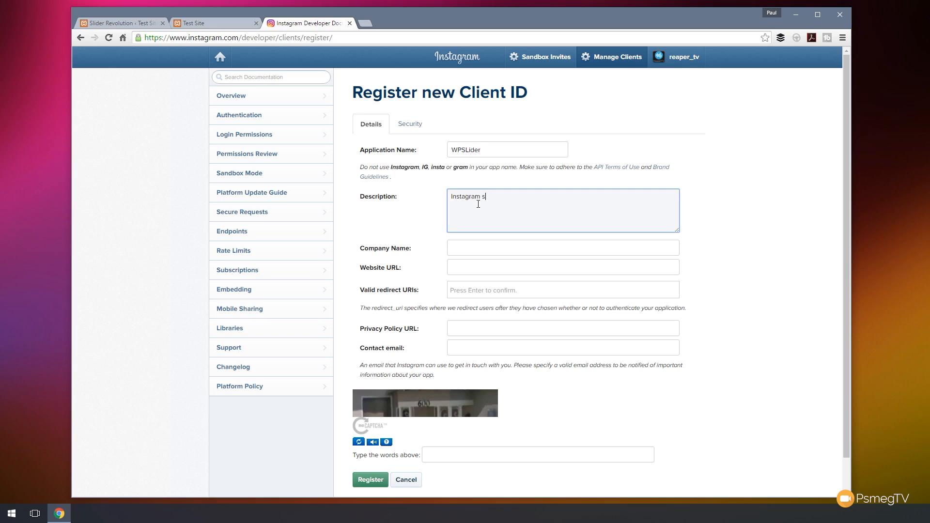
type("lider")
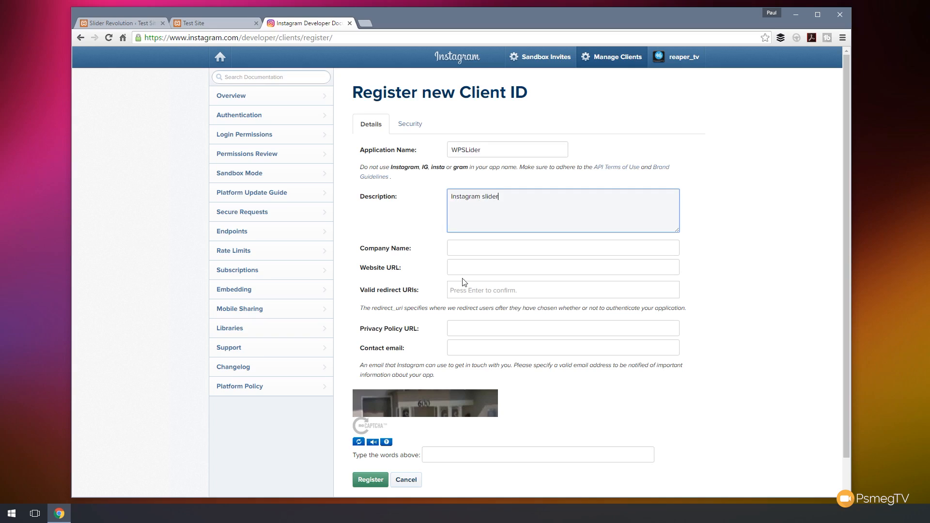
type("W")
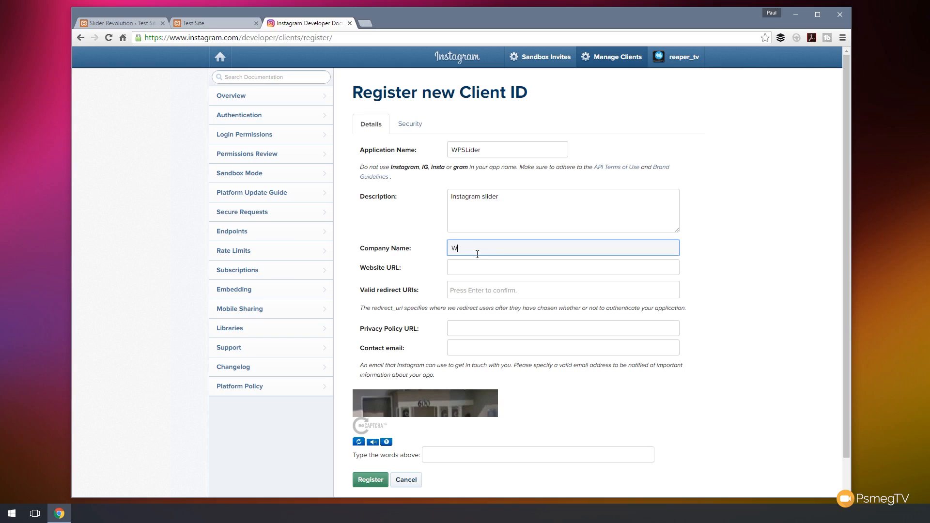
type("PTuts")
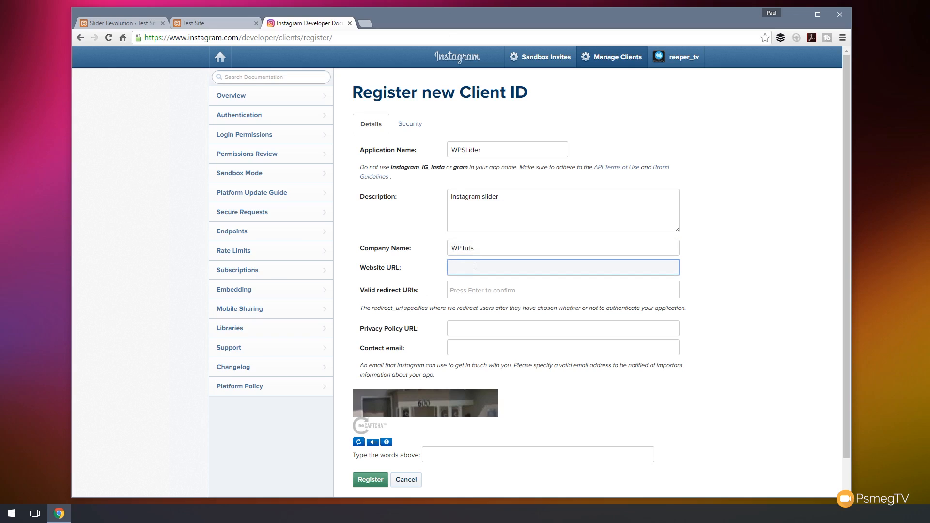
type("http://localhost/")
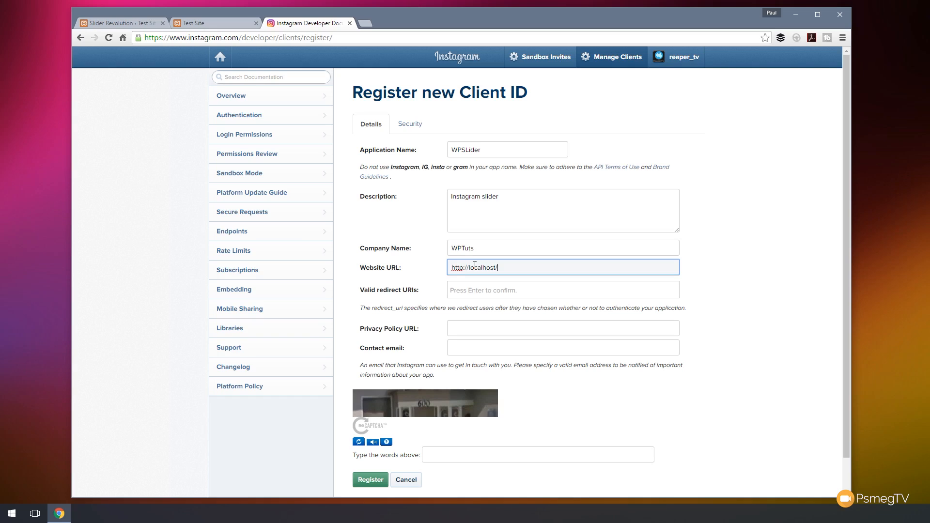
type("wordpress/")
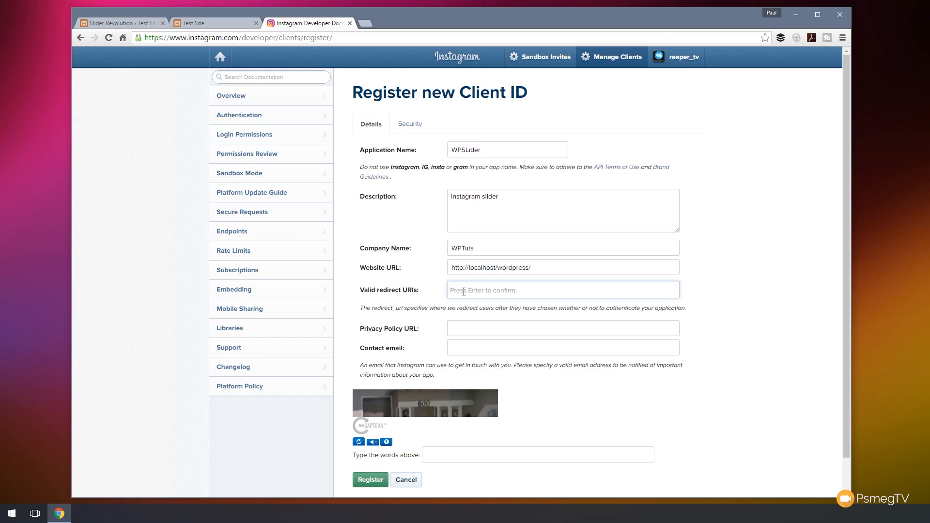
type("http://localhost")
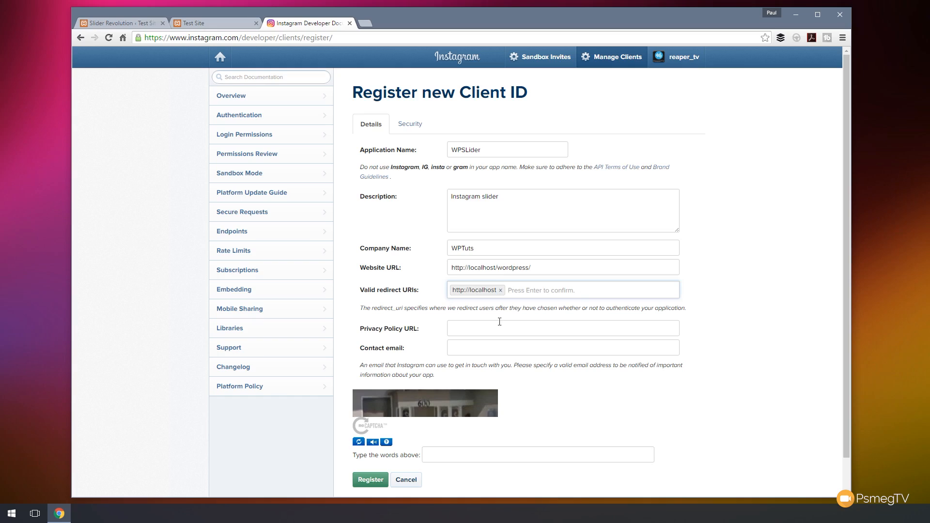
left_click(562, 328)
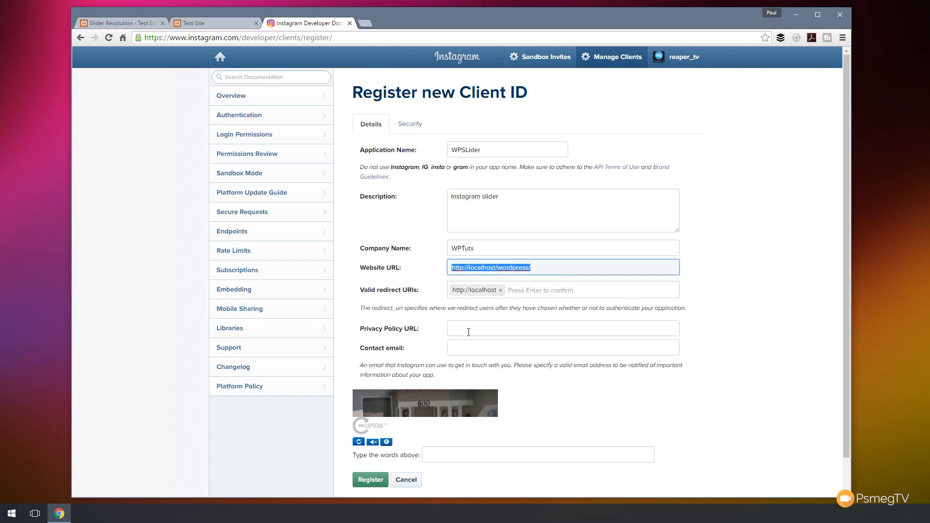
left_click(562, 348)
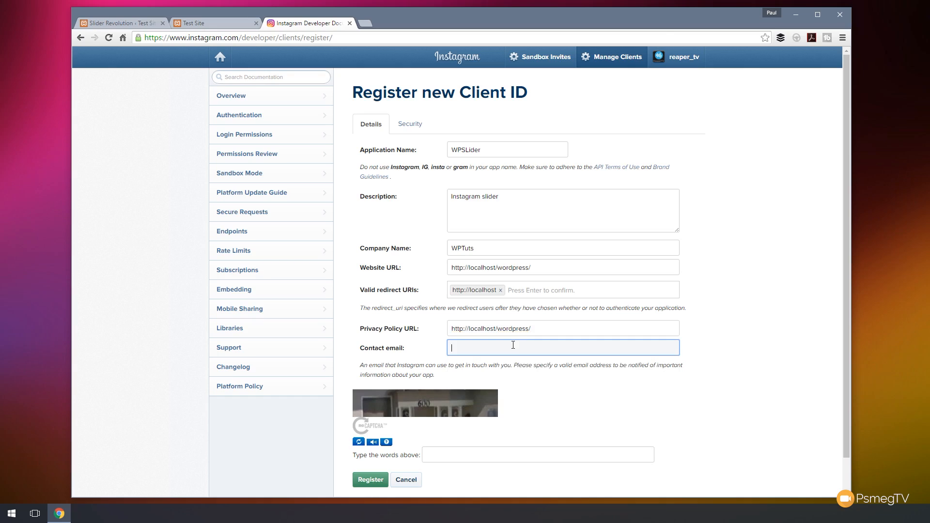
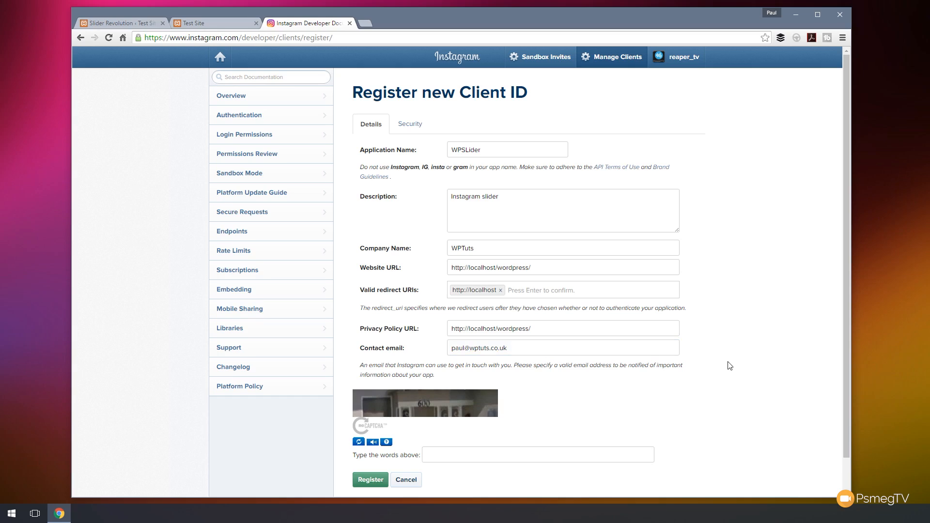
scroll("down", 3)
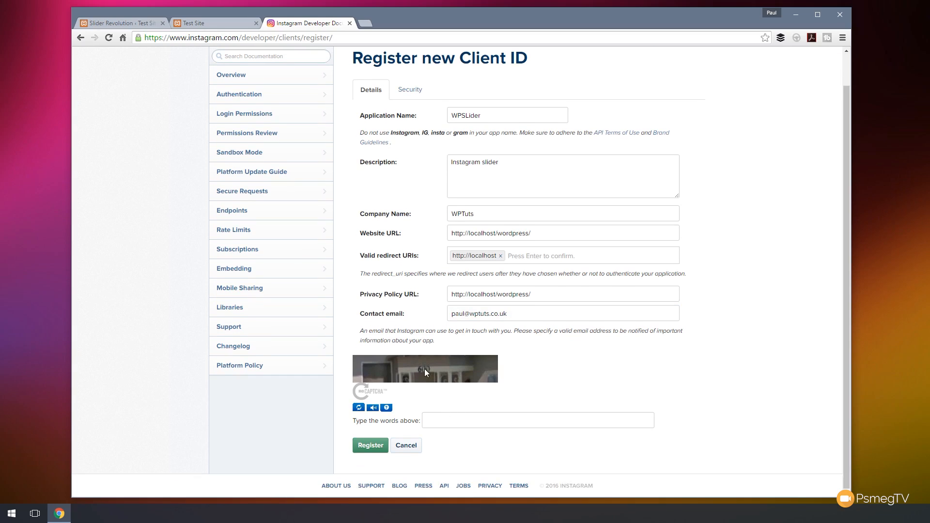
left_click(537, 421)
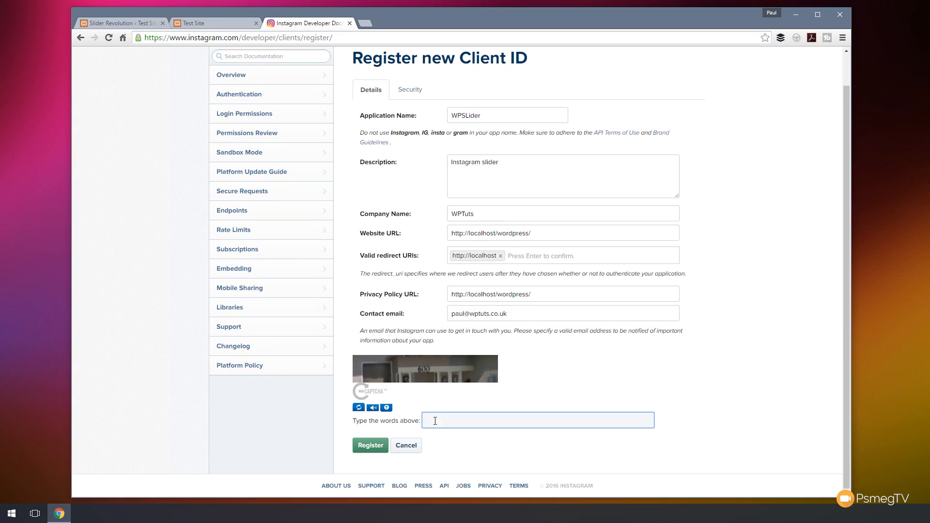
type("600")
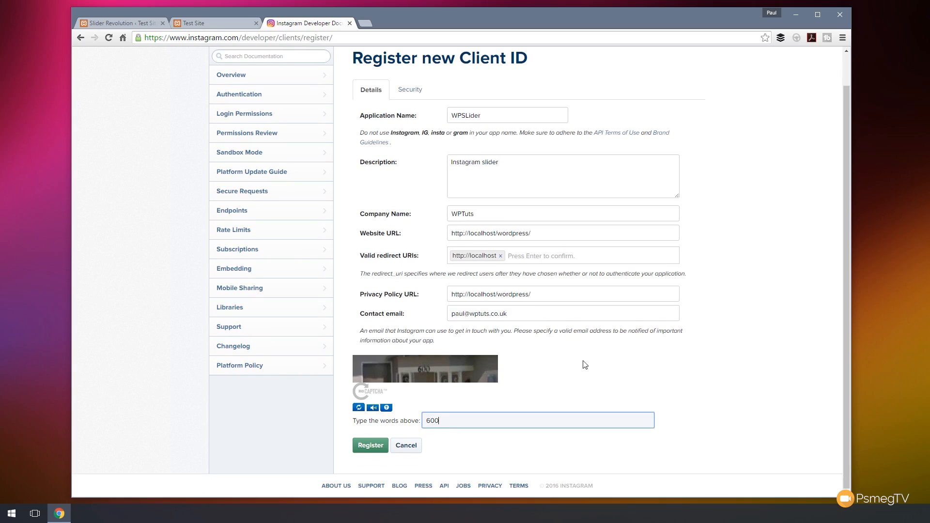
mouse_move(160, 248)
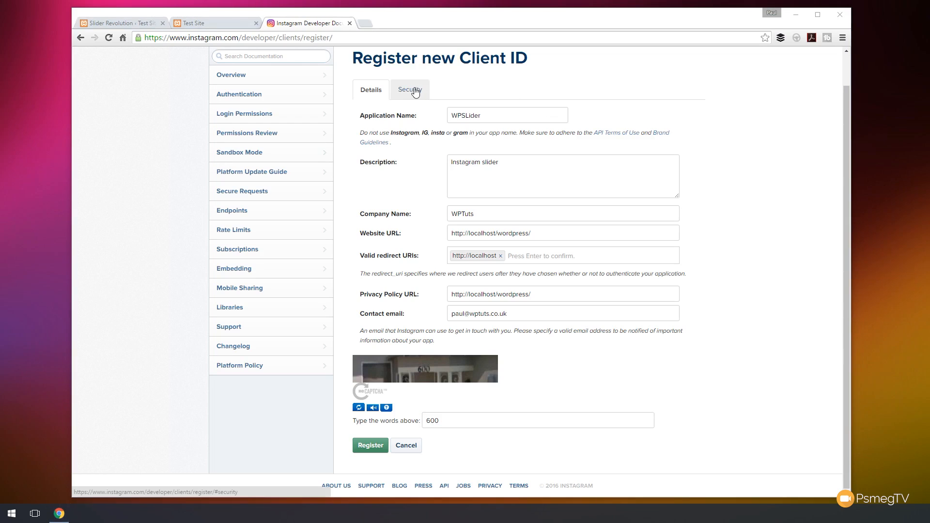
Uncheck Disable implicit OAuth under Security and register the WPSLider client
left_click(409, 90)
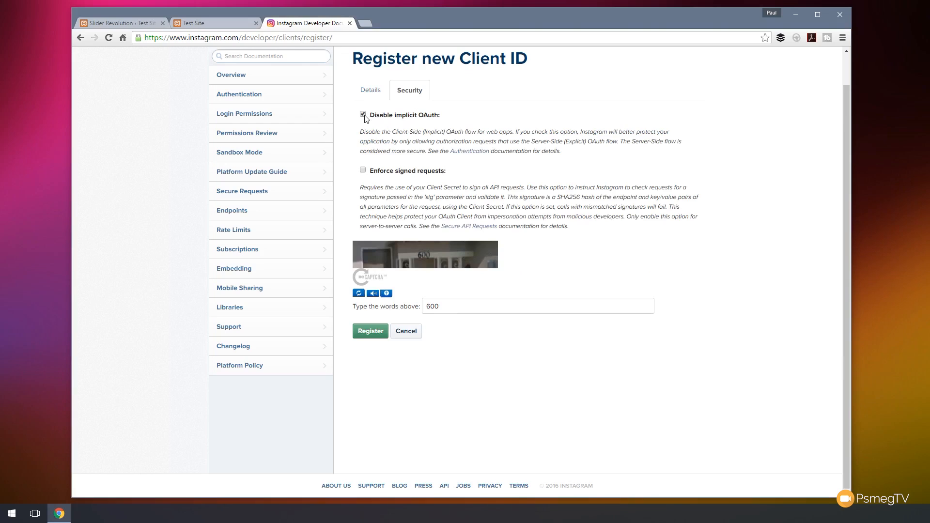
left_click(362, 114)
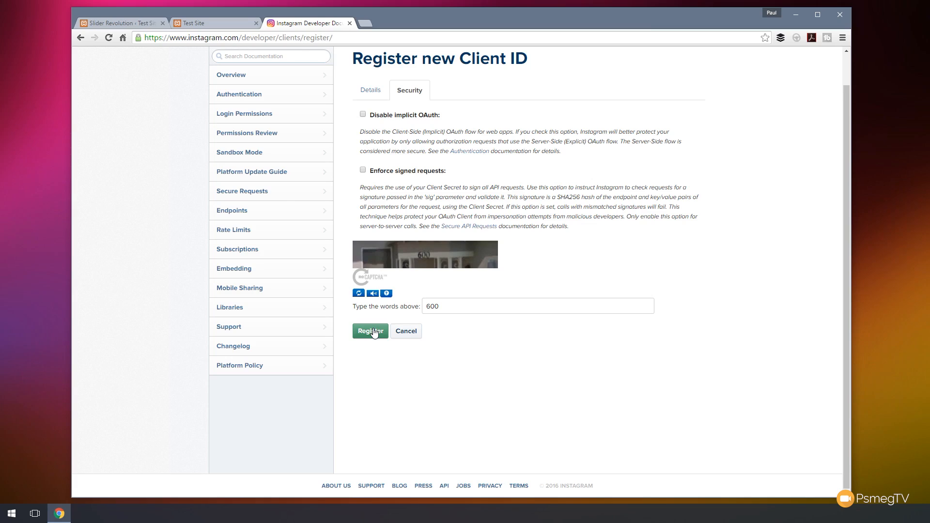
left_click(370, 331)
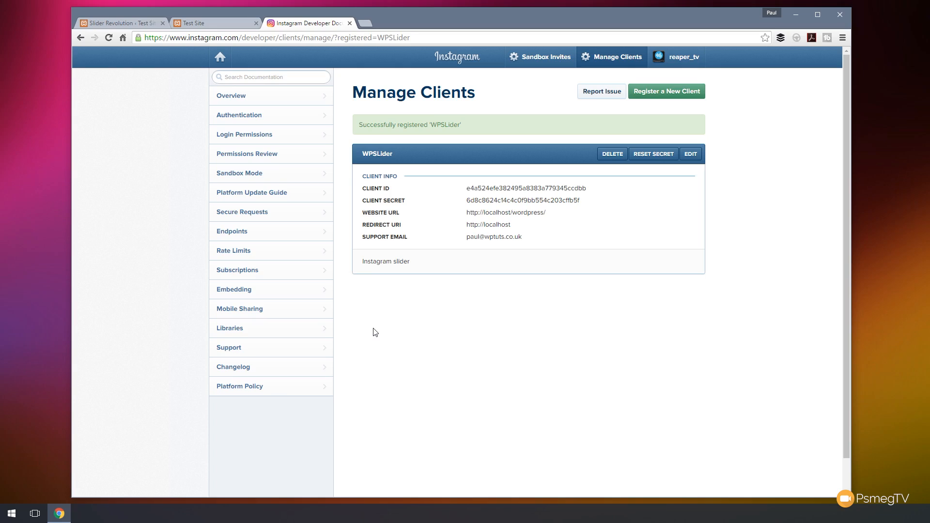
mouse_move(417, 305)
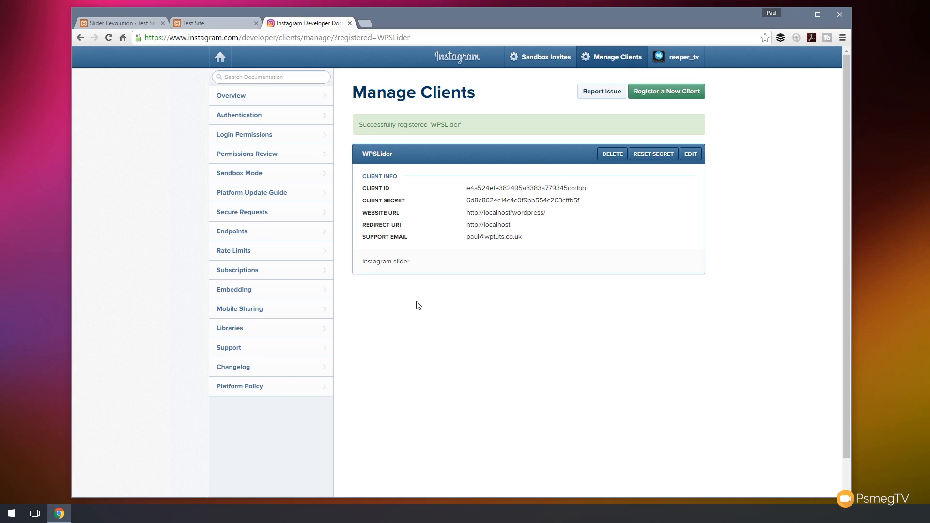
mouse_move(454, 20)
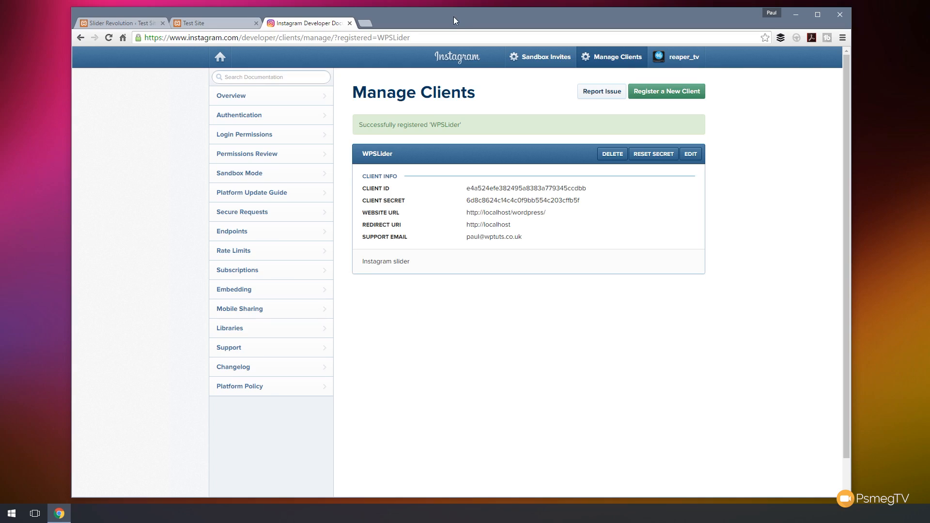
mouse_move(646, 233)
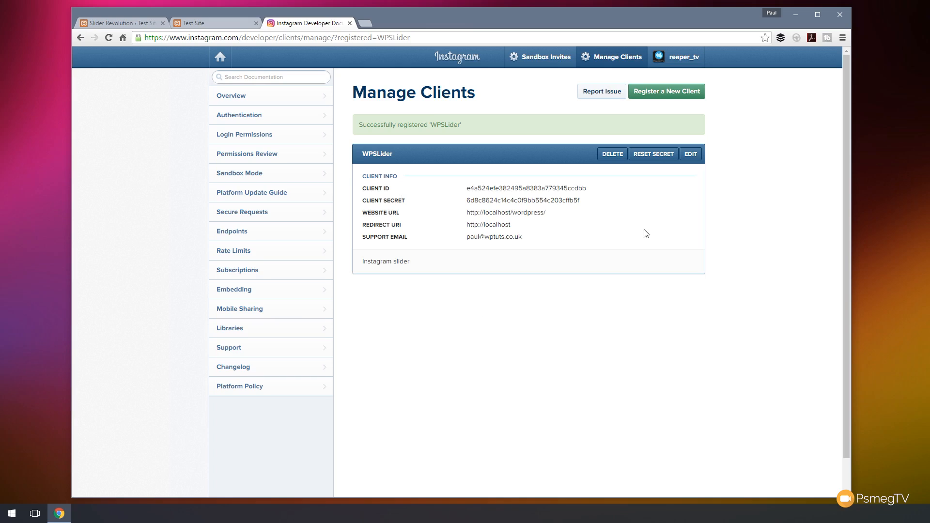
mouse_move(295, 271)
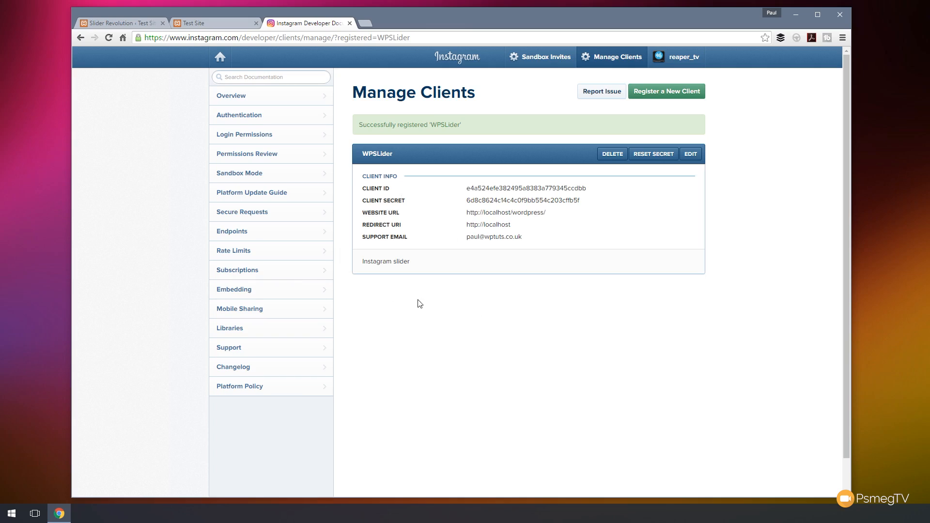
mouse_move(346, 262)
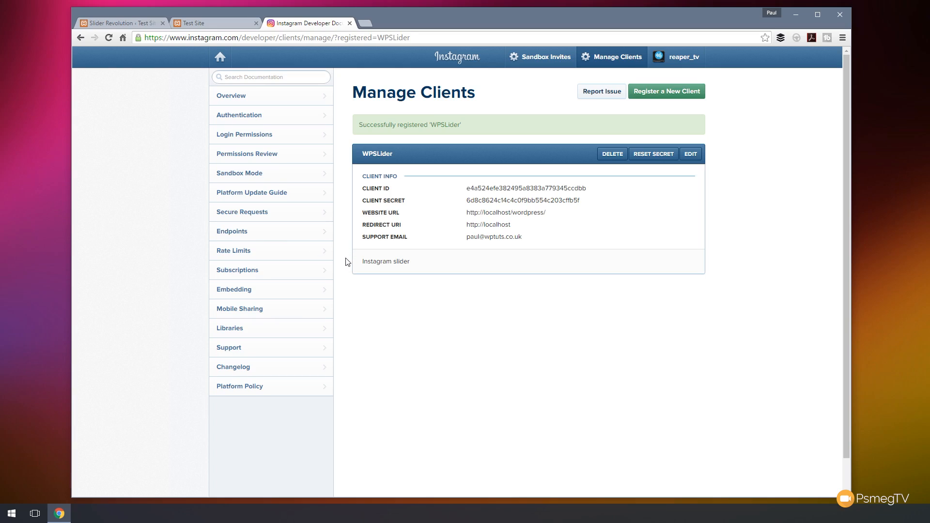
mouse_move(348, 271)
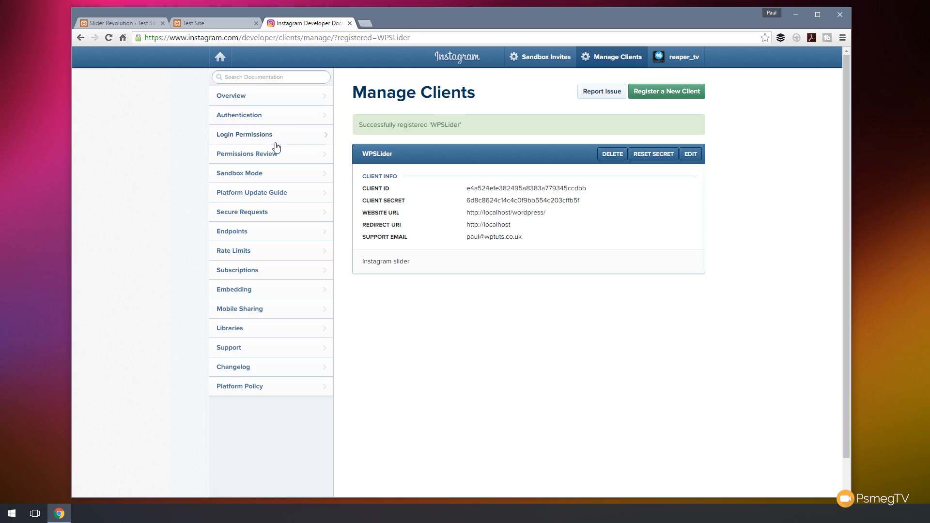
mouse_move(142, 219)
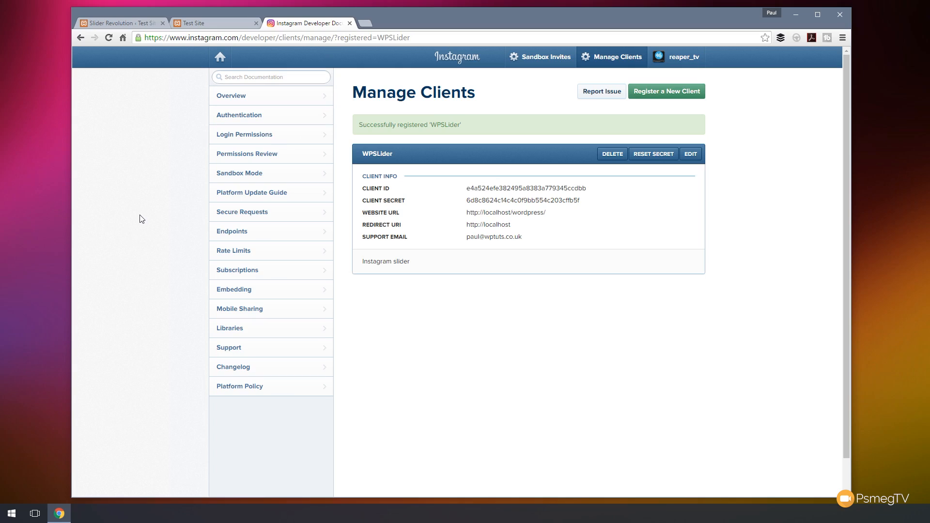
mouse_move(132, 218)
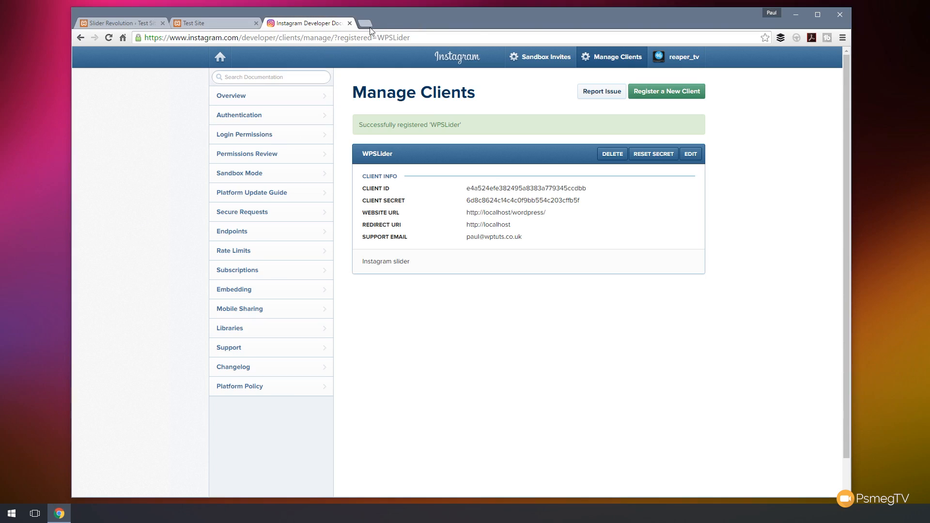
Open a fresh browser tab after reviewing the WPSLider client ID and secret
left_click(363, 23)
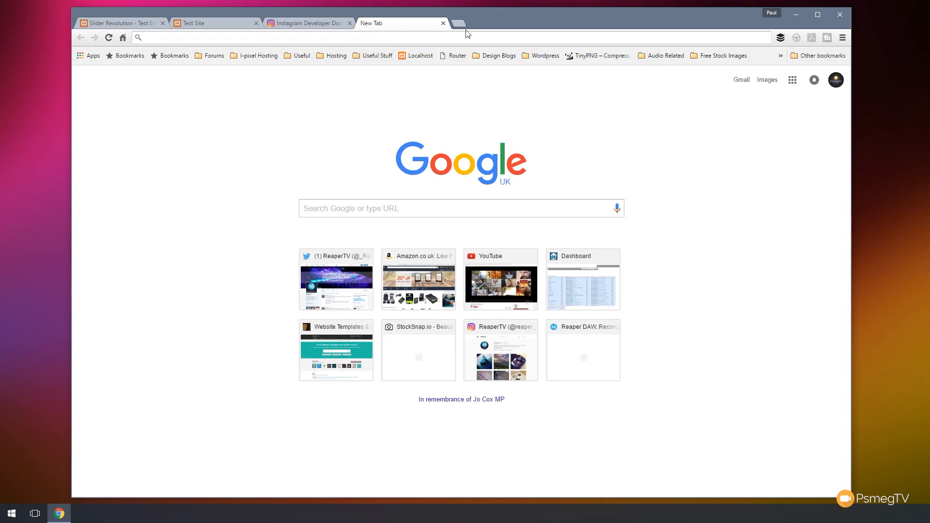
type("https://instagram.com/oauth/authorize/?client_id=[CLIENT_ID_HERE]&redirect_uri=http://localhost&response_type=token")
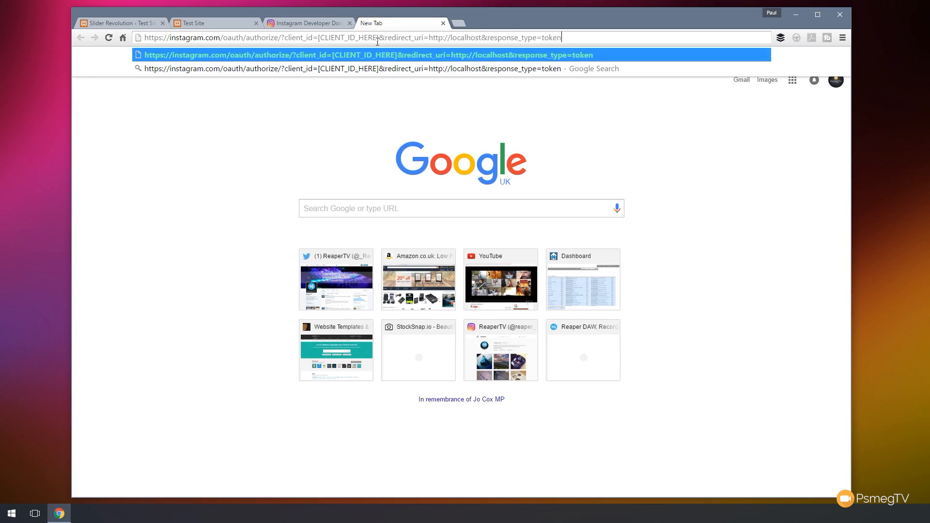
left_click(306, 23)
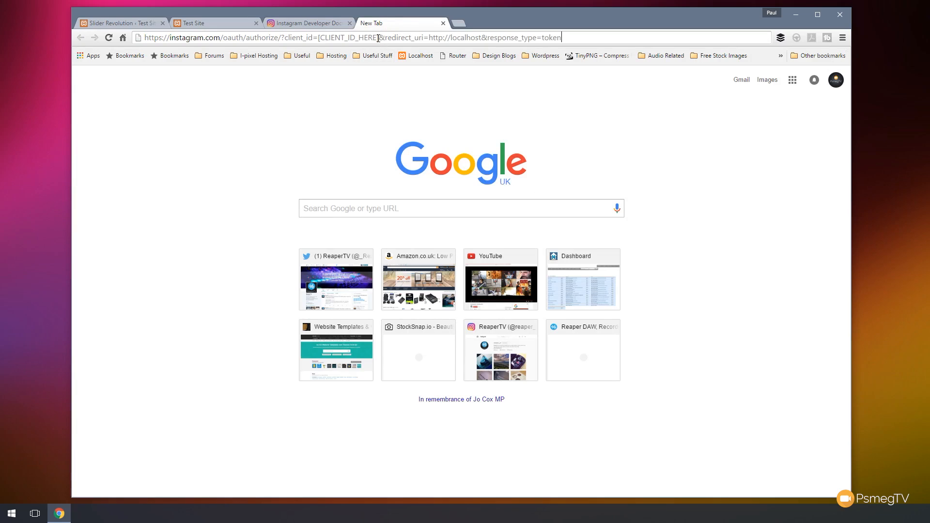
double_click(350, 38)
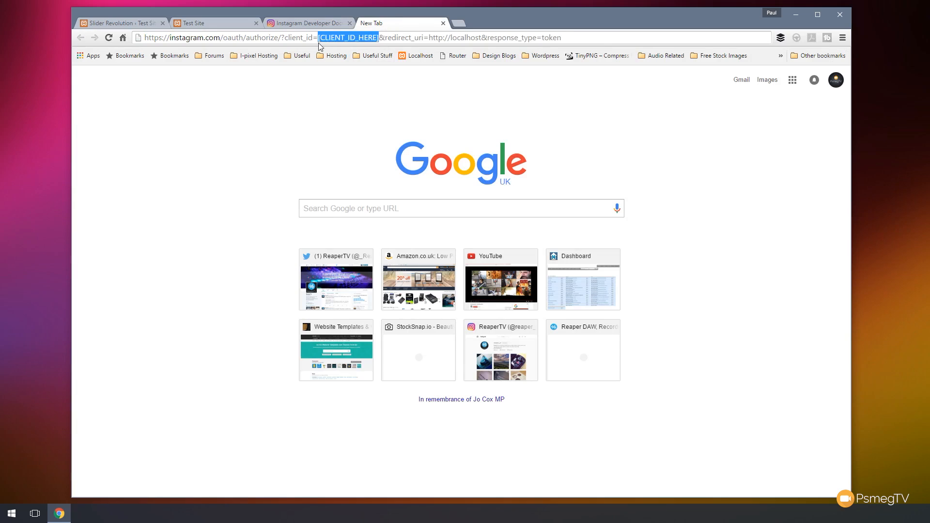
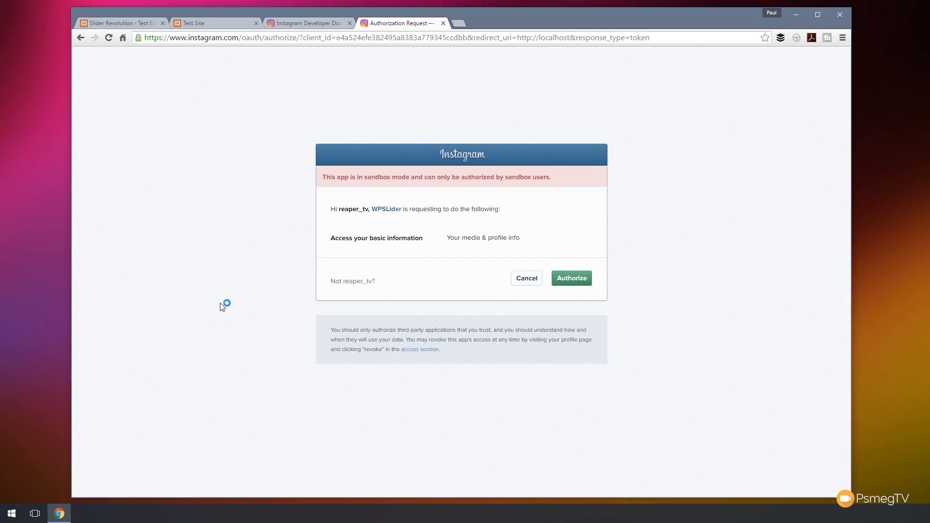
mouse_move(221, 306)
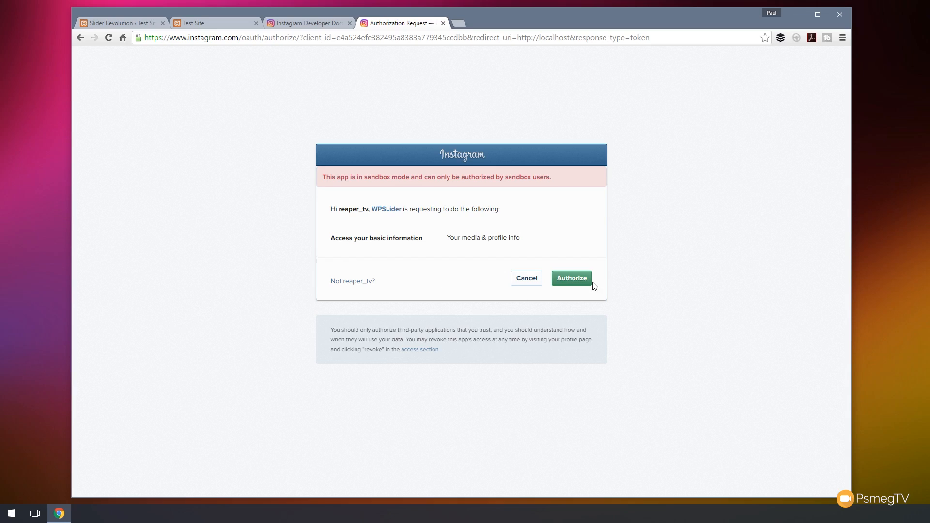
Authorize WPSLider on Instagram and select the access token in the redirect address
left_click(570, 278)
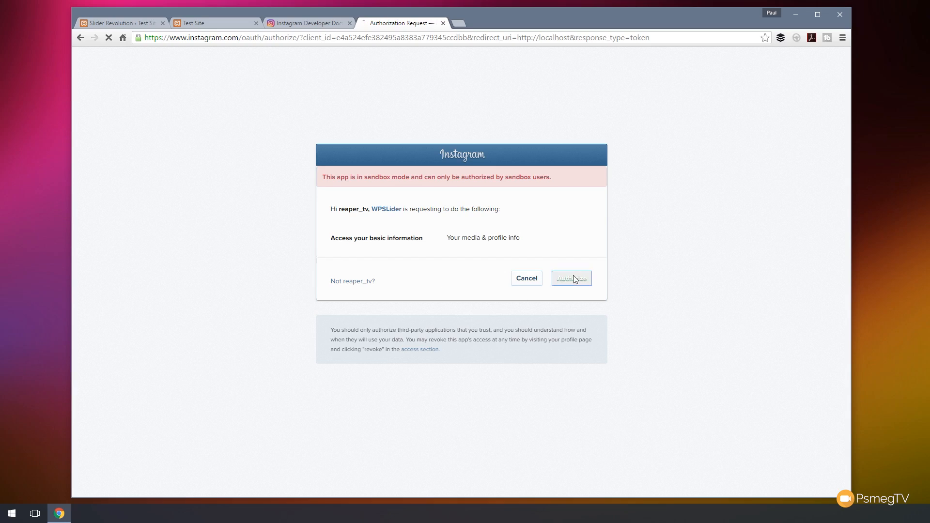
left_click(571, 278)
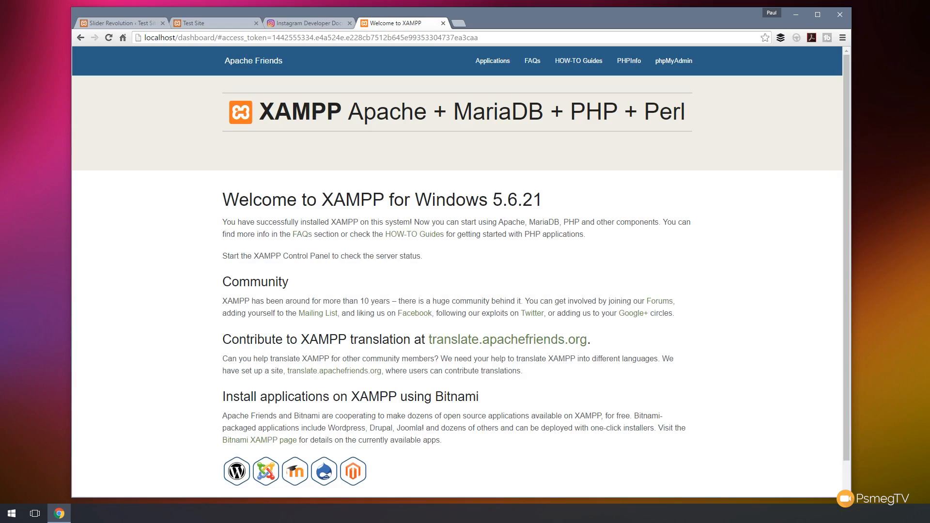
mouse_move(350, 125)
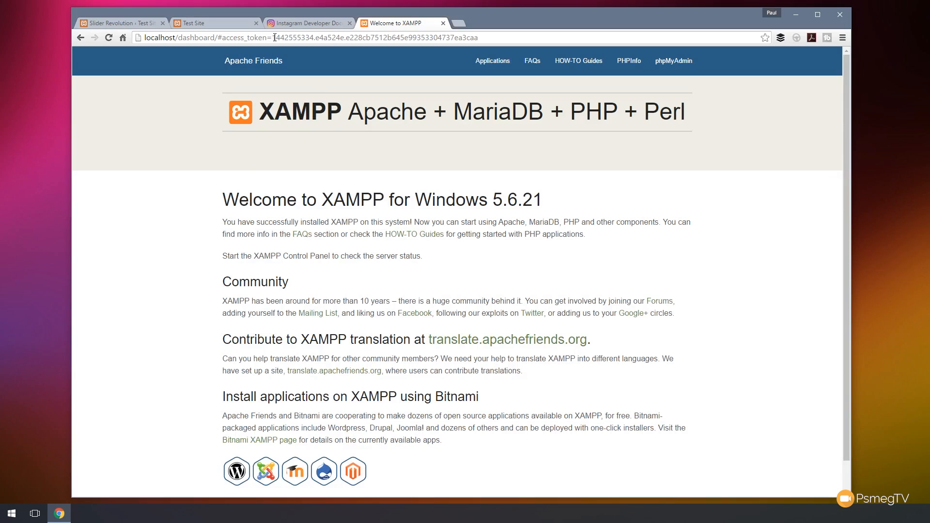
double_click(362, 38)
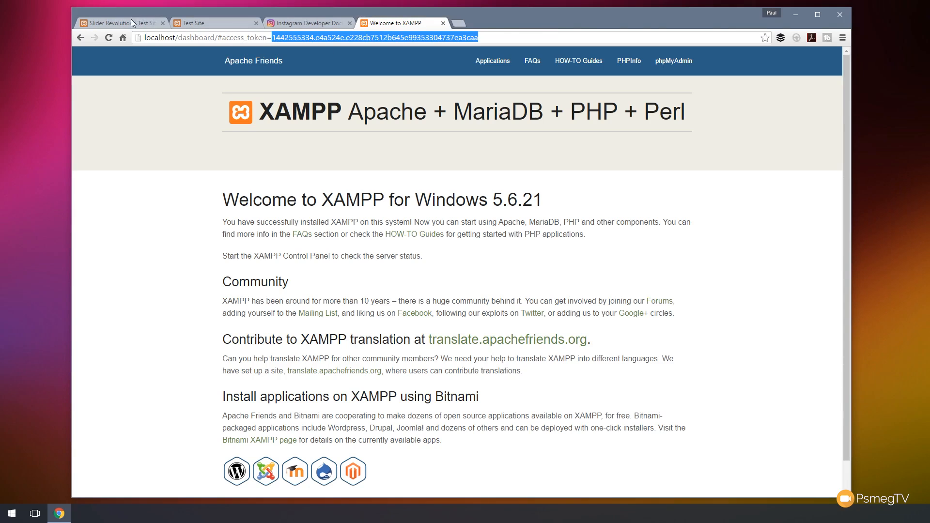
Paste the access token into Access Token and set Slides to 4
left_click(113, 23)
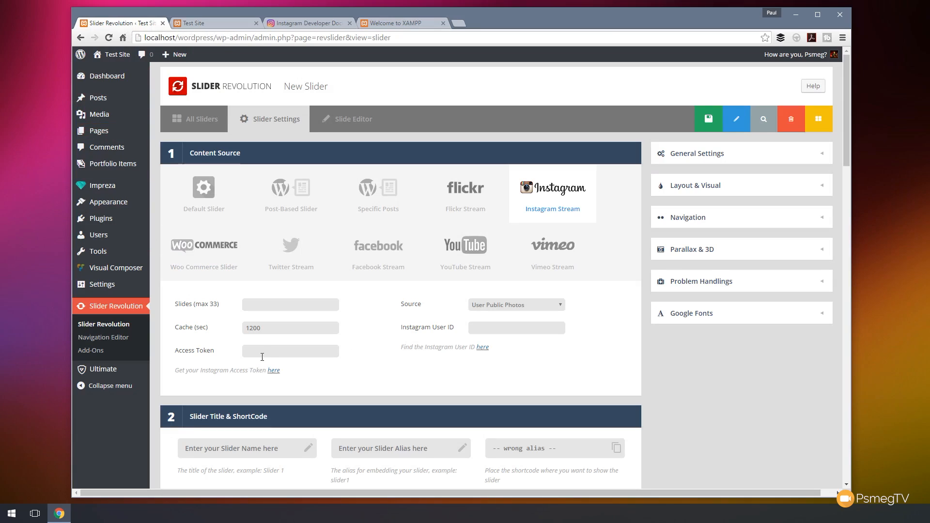
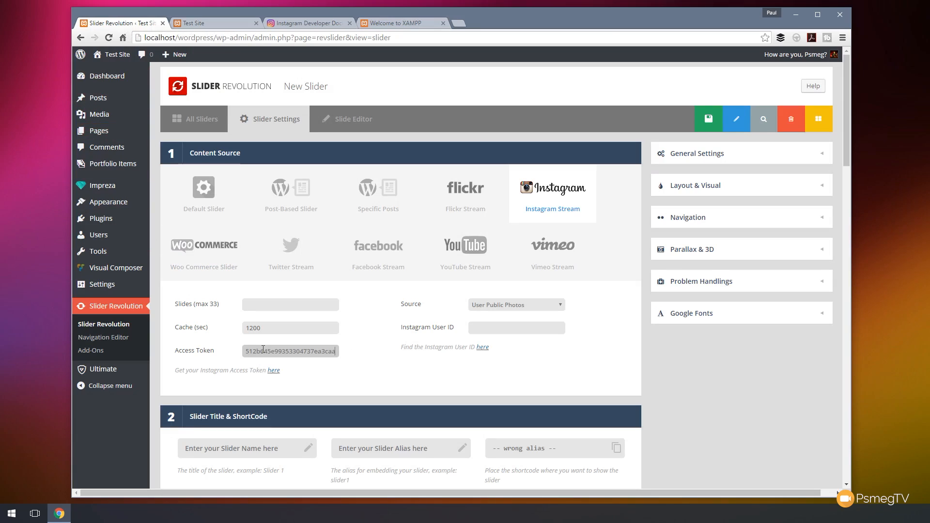
left_click(290, 304)
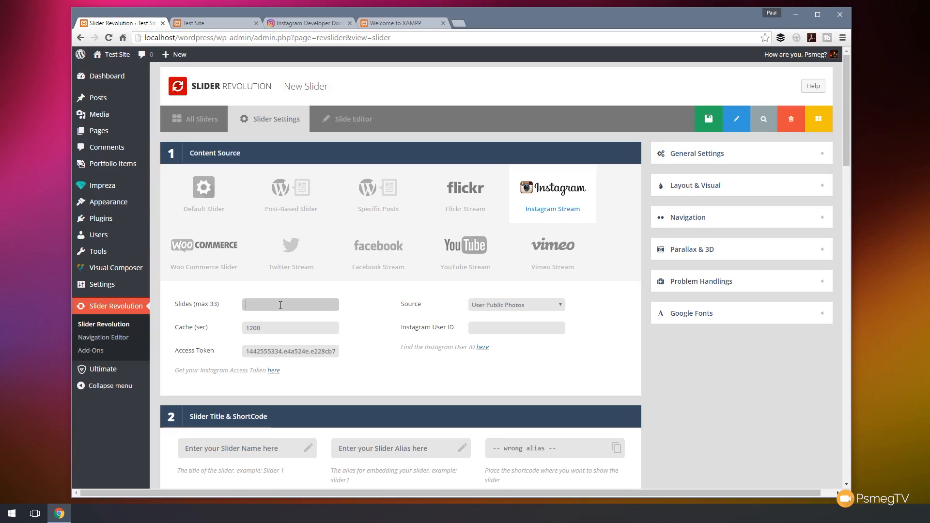
type("4")
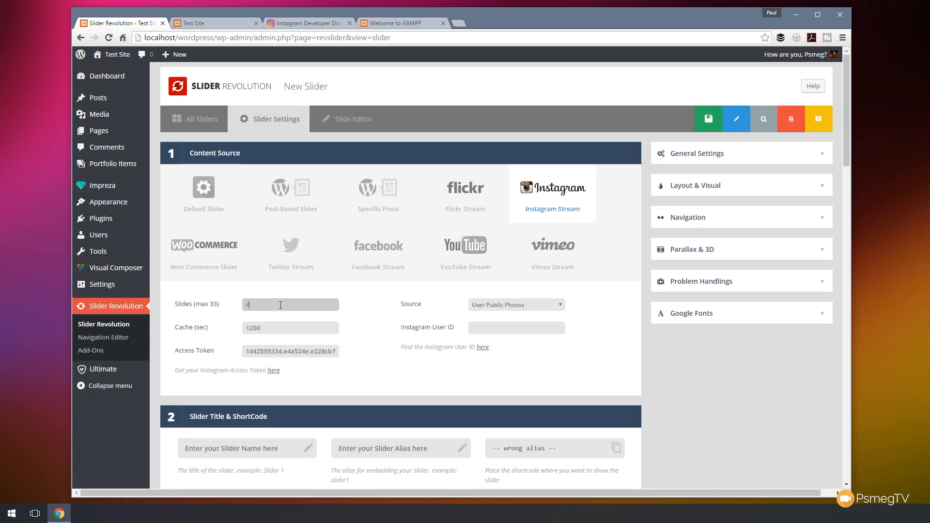
left_click(515, 327)
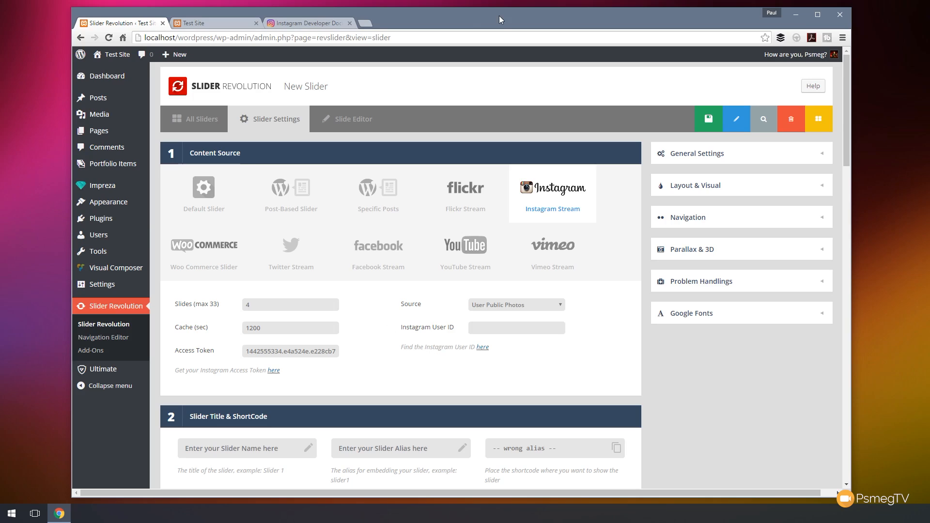
mouse_move(487, 367)
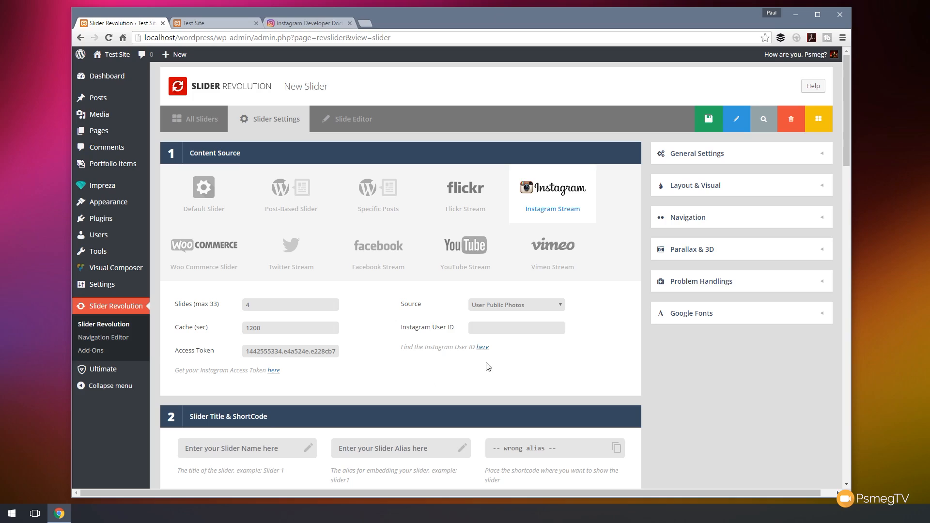
mouse_move(483, 347)
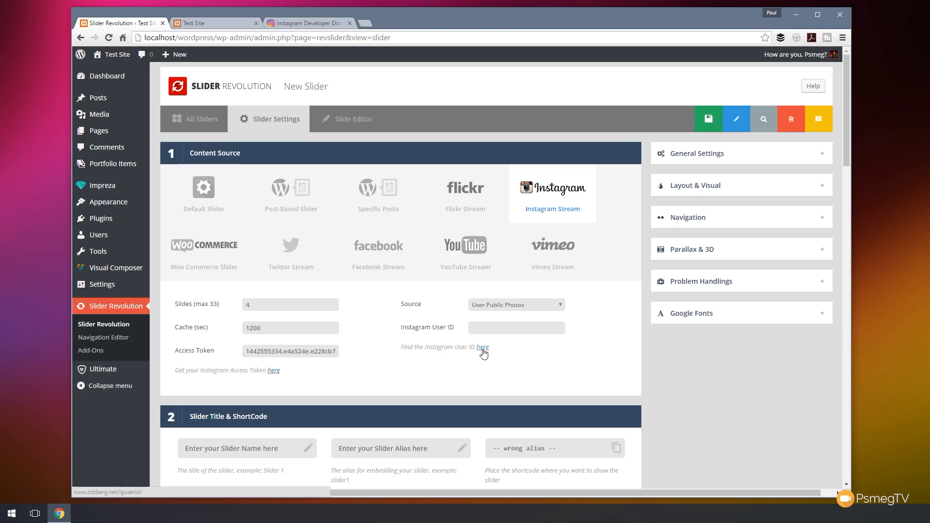
Open Otzberg.net's Instagram User ID finder, then Instagram.com in a new tab
left_click(482, 347)
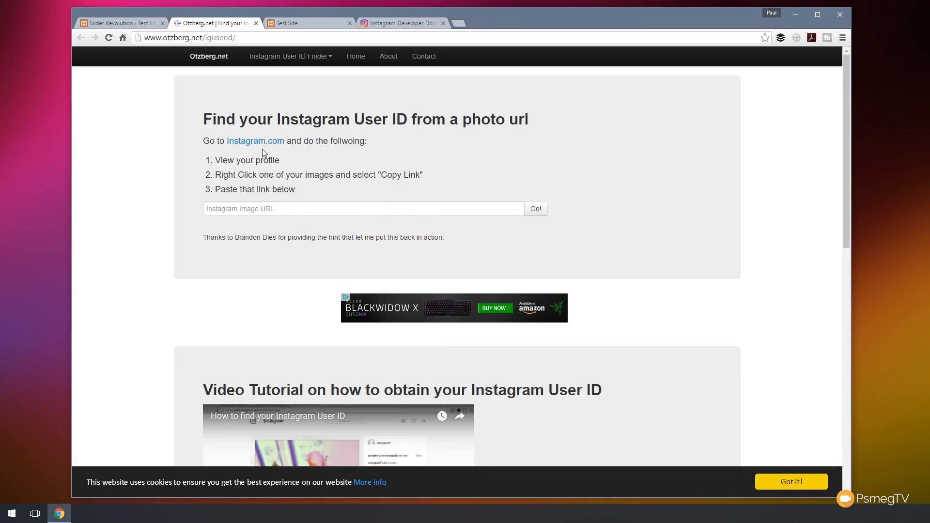
left_click(255, 140)
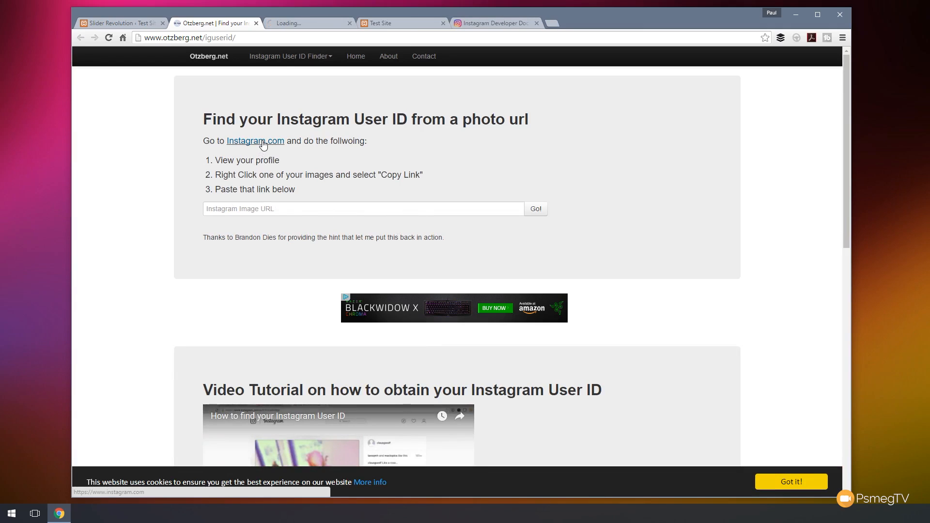
On the reaper_tv Instagram profile, copy the first photo's link address
left_click(255, 141)
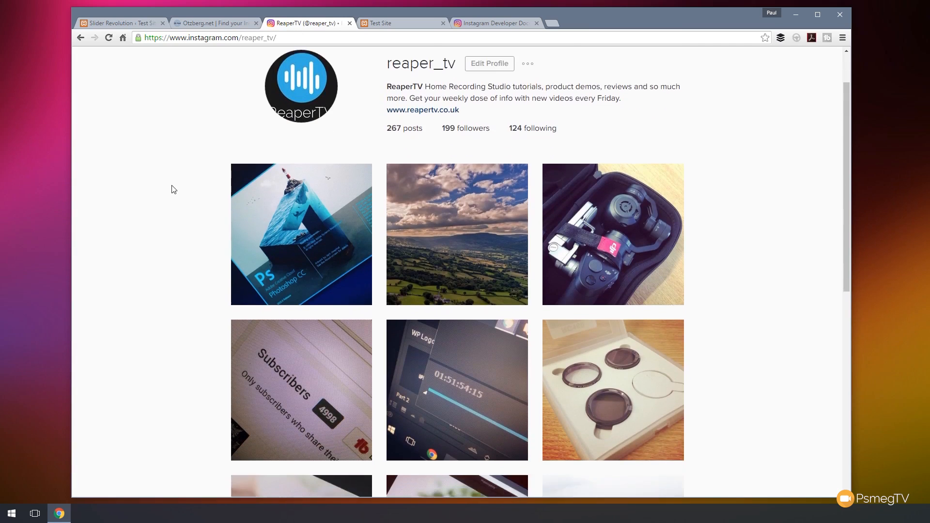
scroll("down", 3)
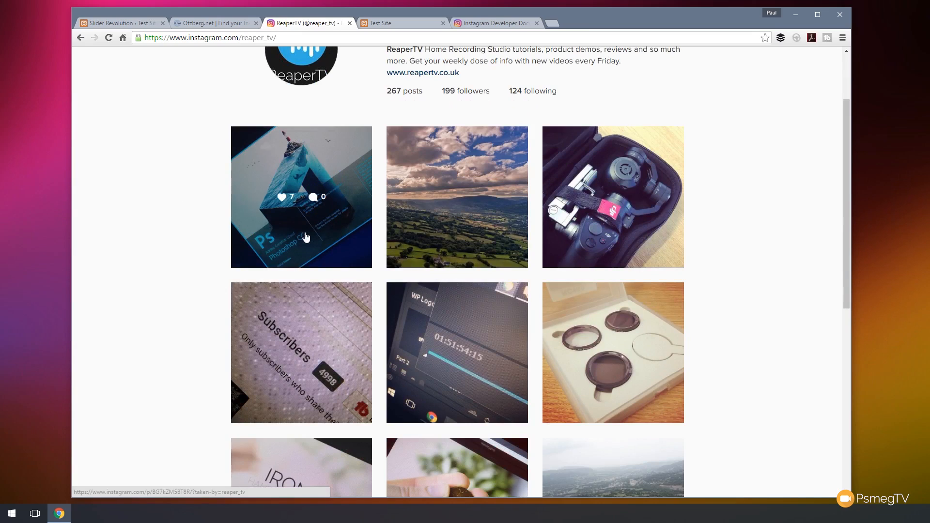
right_click(305, 236)
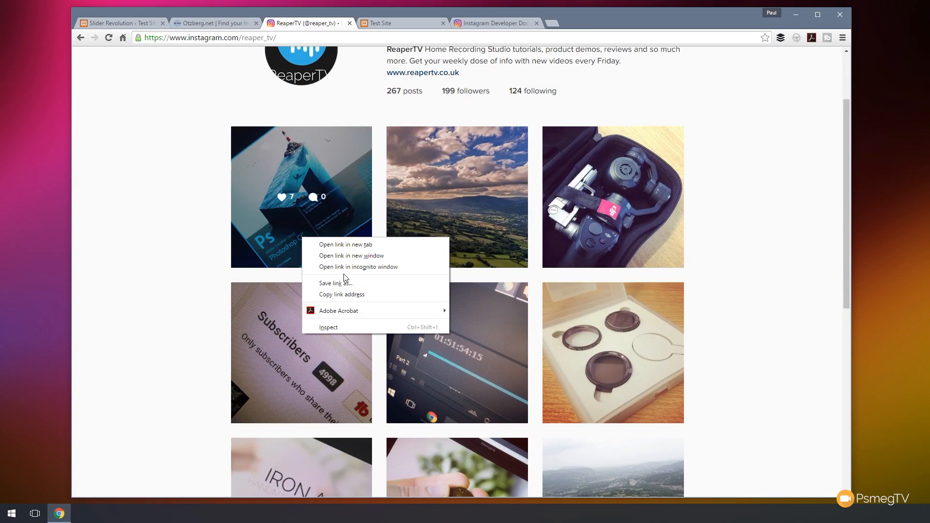
mouse_move(359, 267)
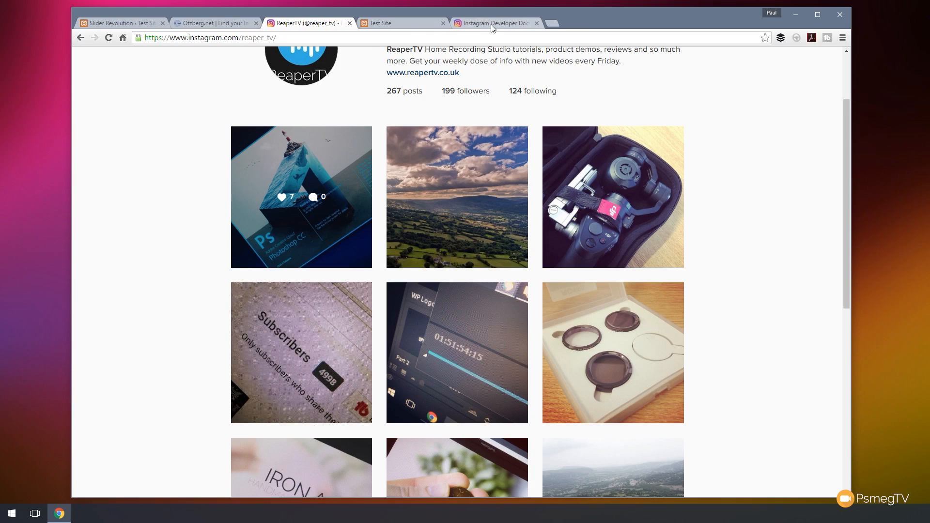
Paste the photo link into Otzberg's finder, look it up, and select the returned User ID
left_click(215, 22)
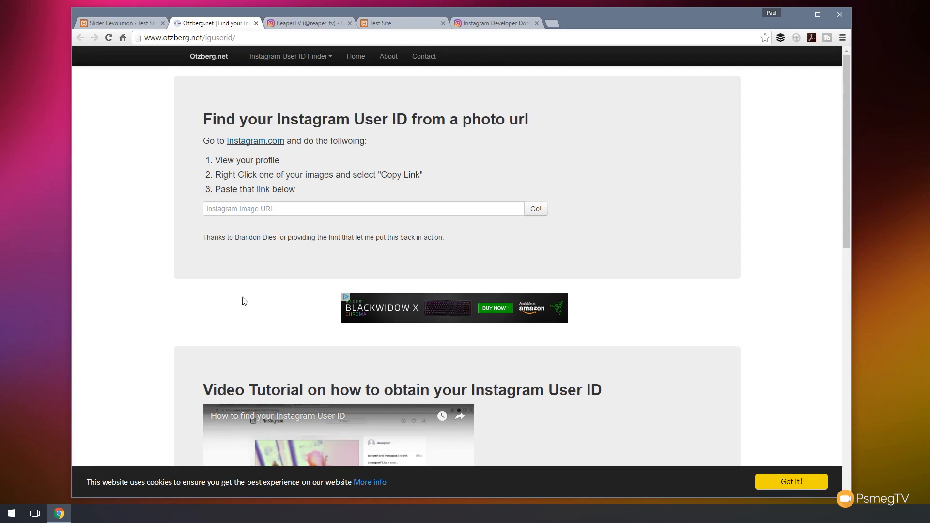
type("https://www.instagram.com/p/BG7kZM5BT8R/?taken-by=reaper_tv")
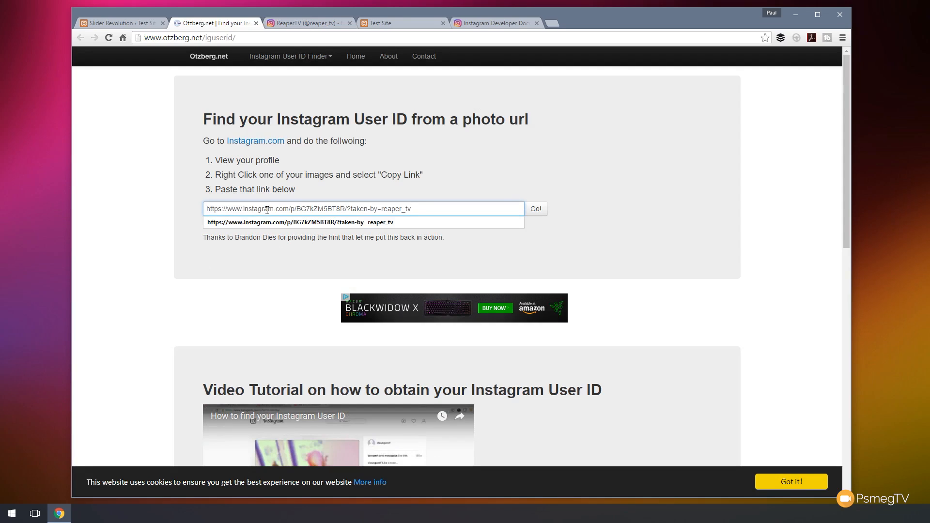
left_click(535, 208)
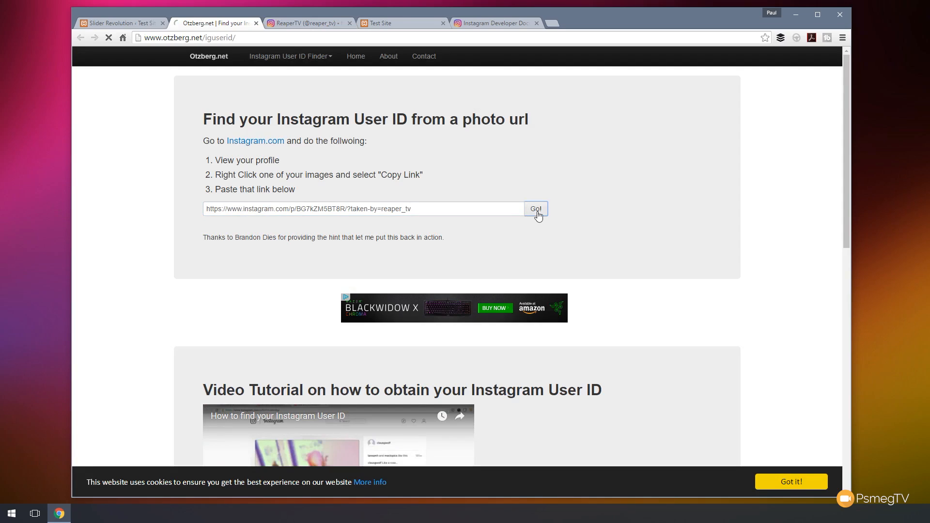
left_click(535, 209)
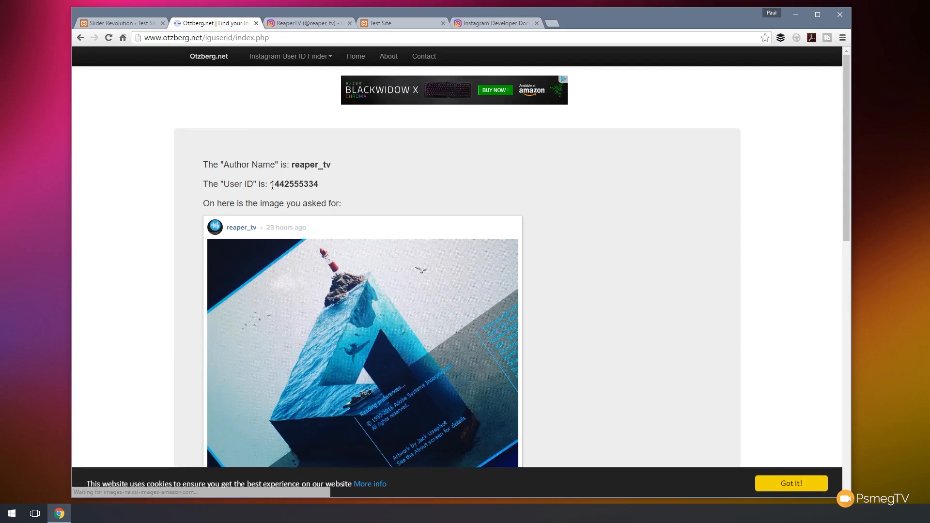
double_click(294, 184)
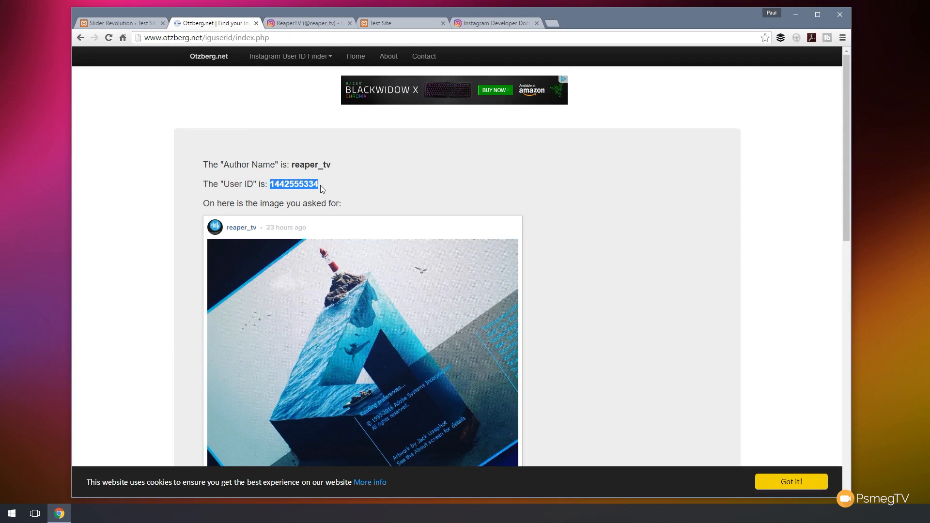
left_click(119, 23)
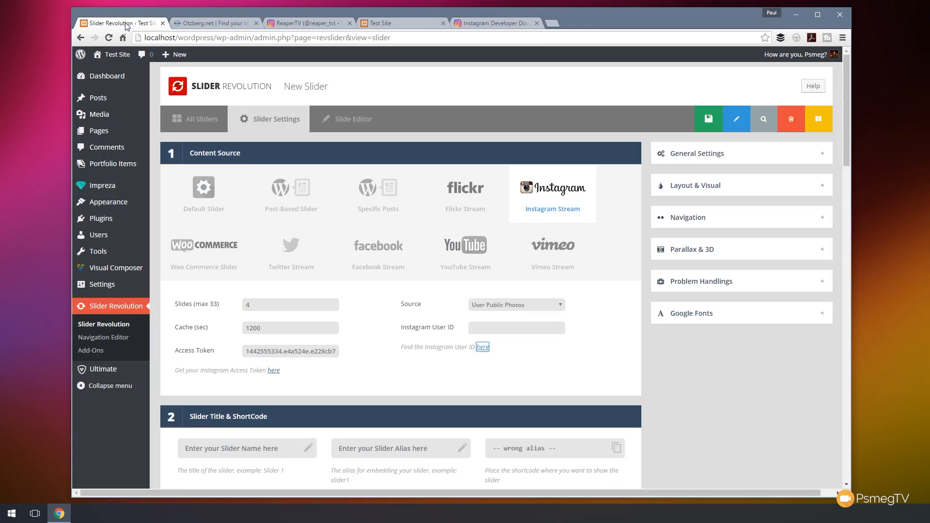
left_click(516, 327)
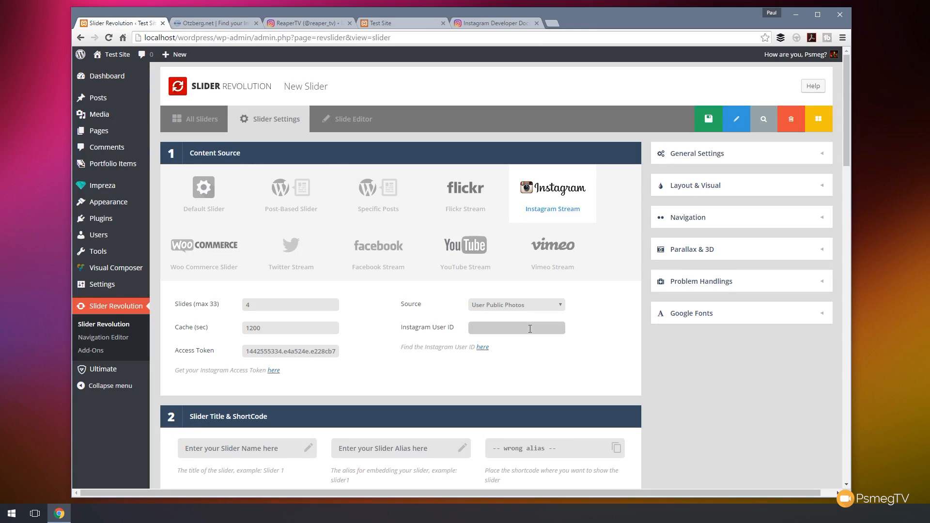
type("1442555334")
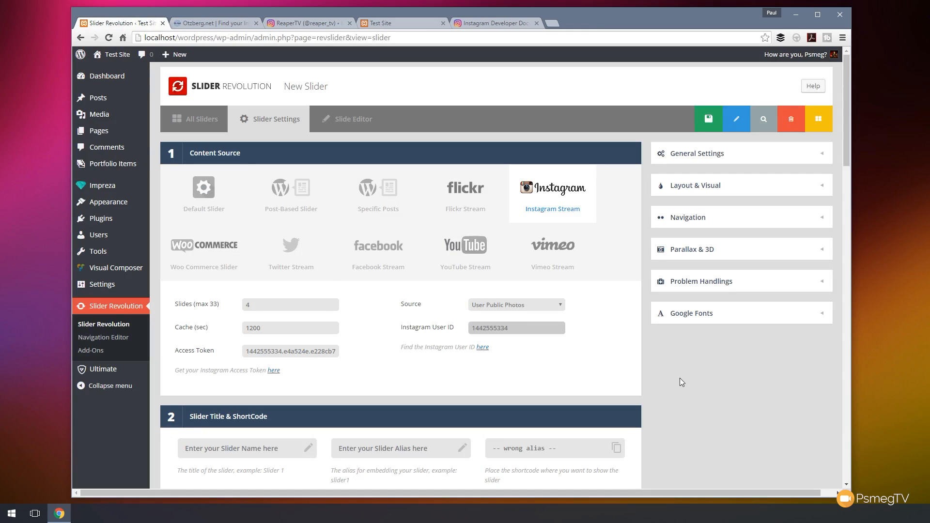
Title the slider 'Instagram' with alias 'instagram' and create it
scroll("down", 3)
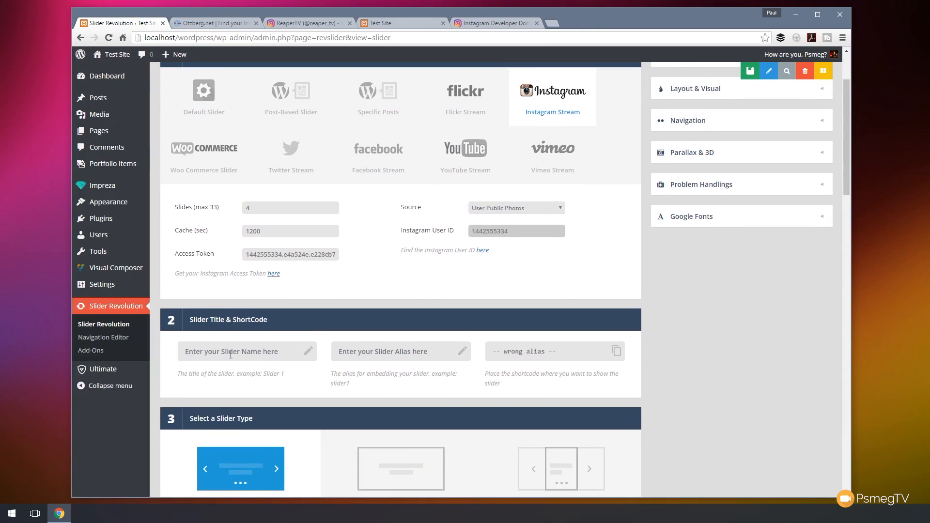
type("Ins")
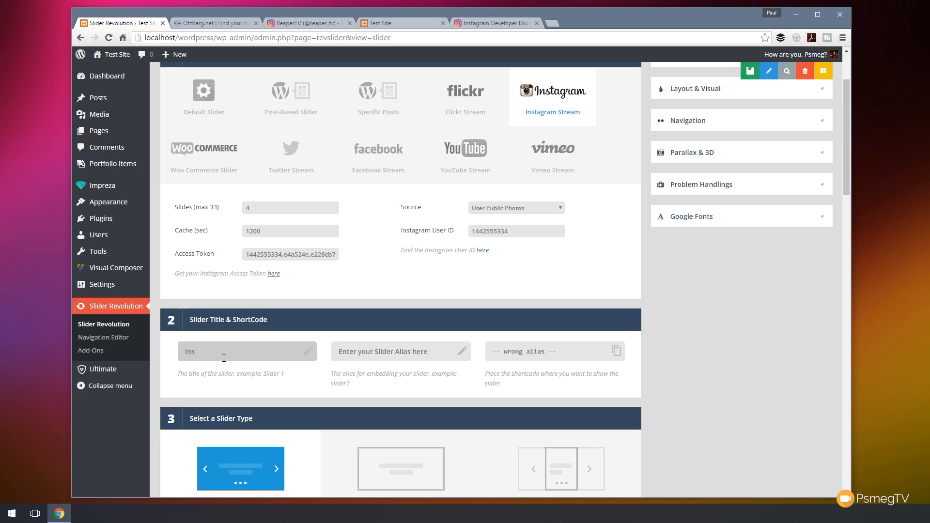
type("tagram")
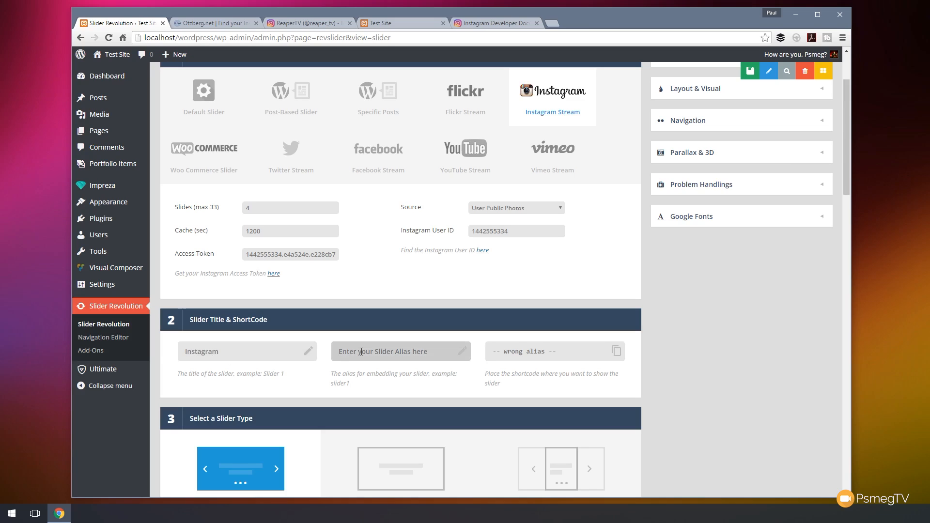
type("instagram")
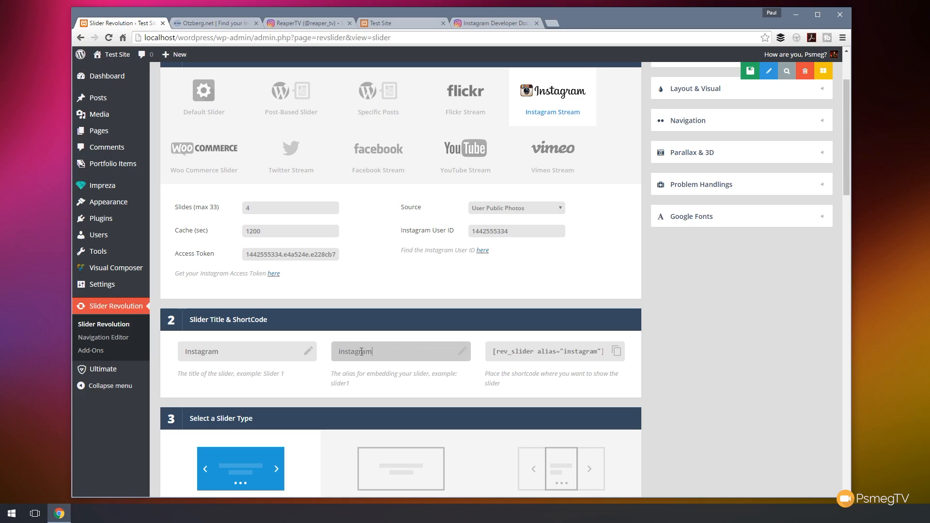
scroll("down", 3)
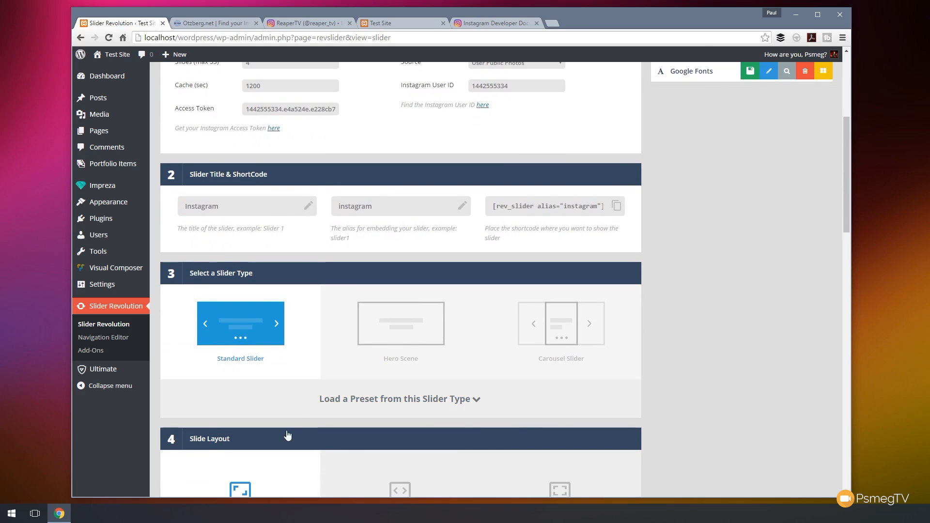
mouse_move(758, 335)
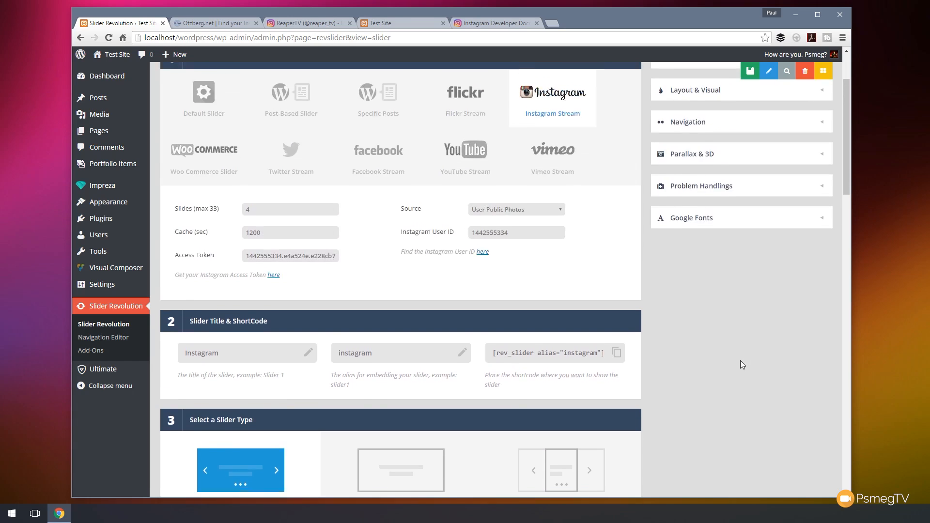
left_click(750, 71)
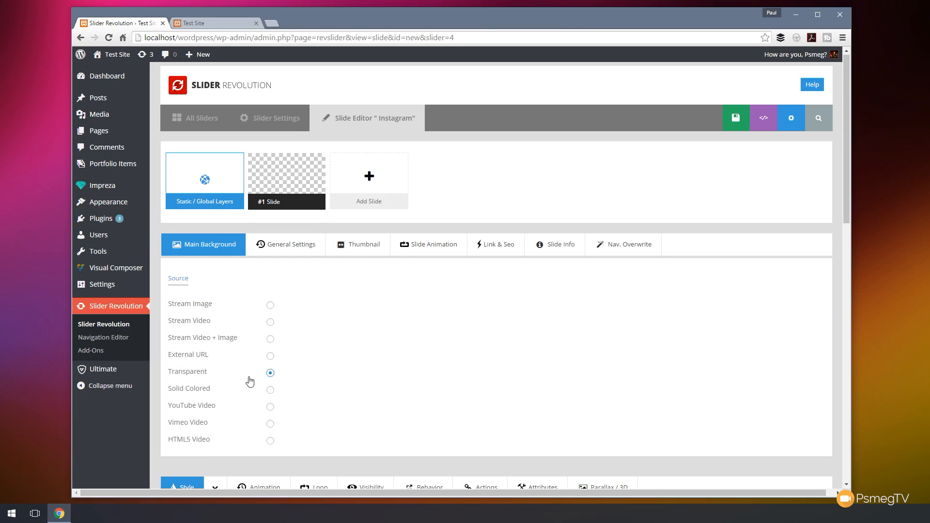
mouse_move(192, 303)
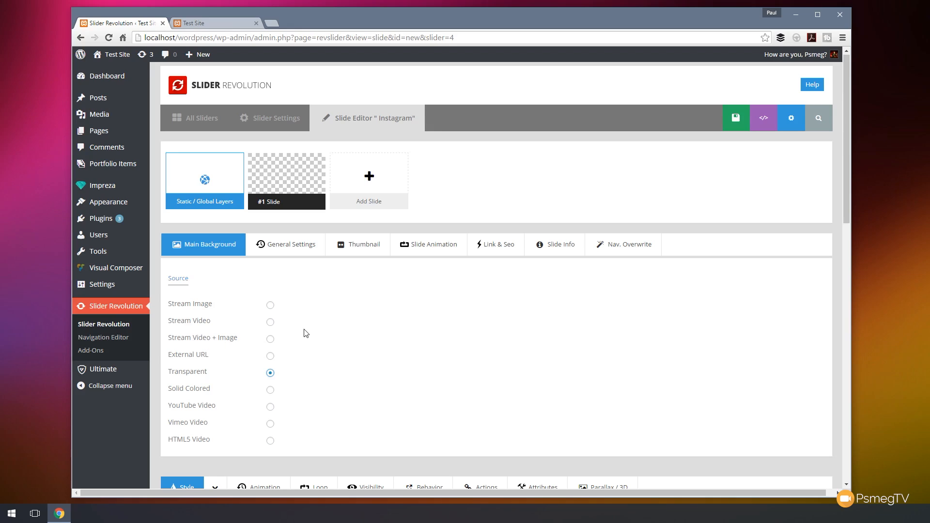
mouse_move(308, 330)
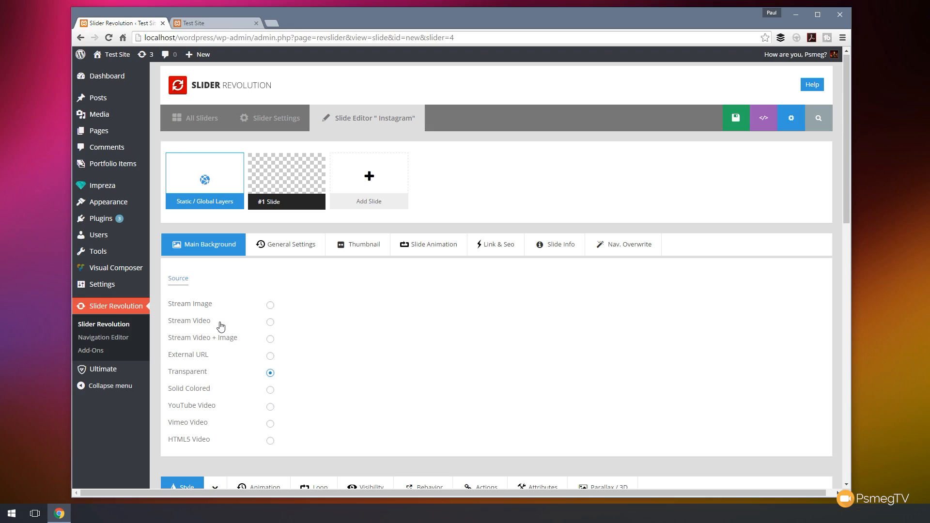
mouse_move(353, 331)
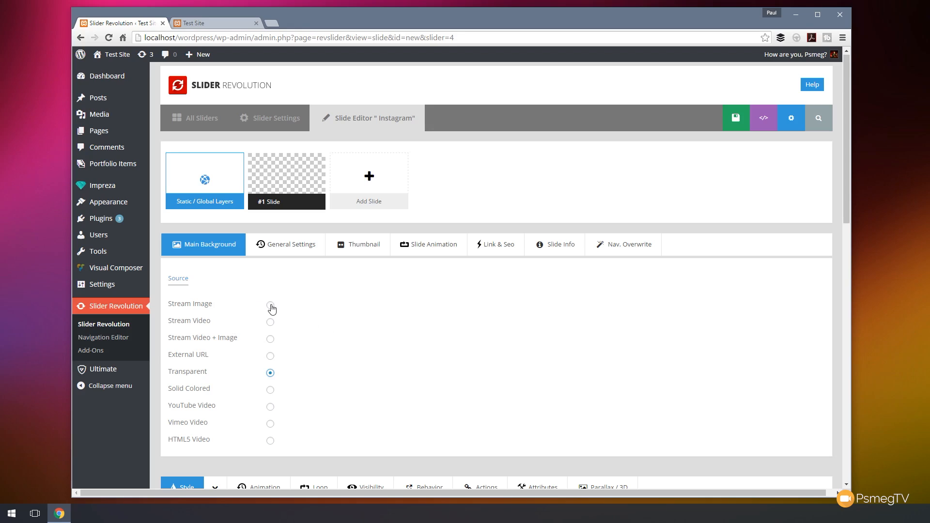
Set the first slide's main background to Stream Image and save the slide
left_click(270, 305)
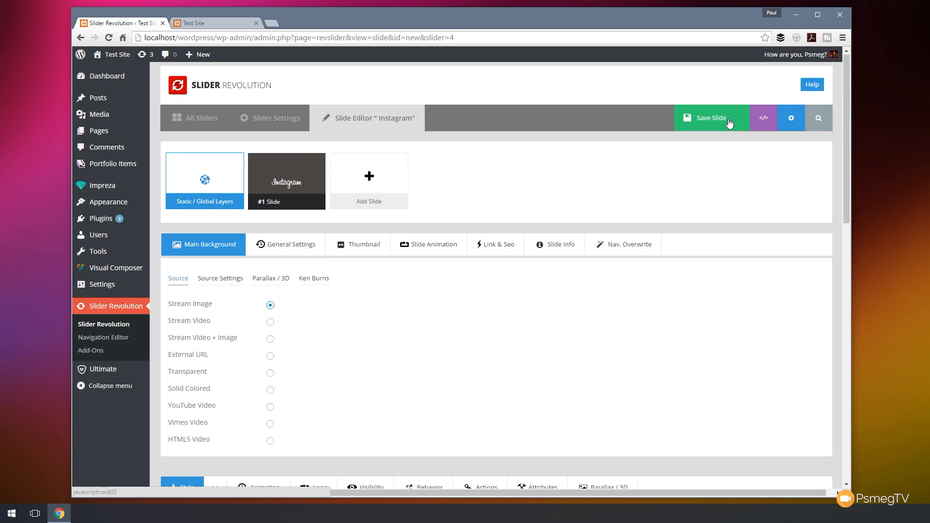
left_click(712, 118)
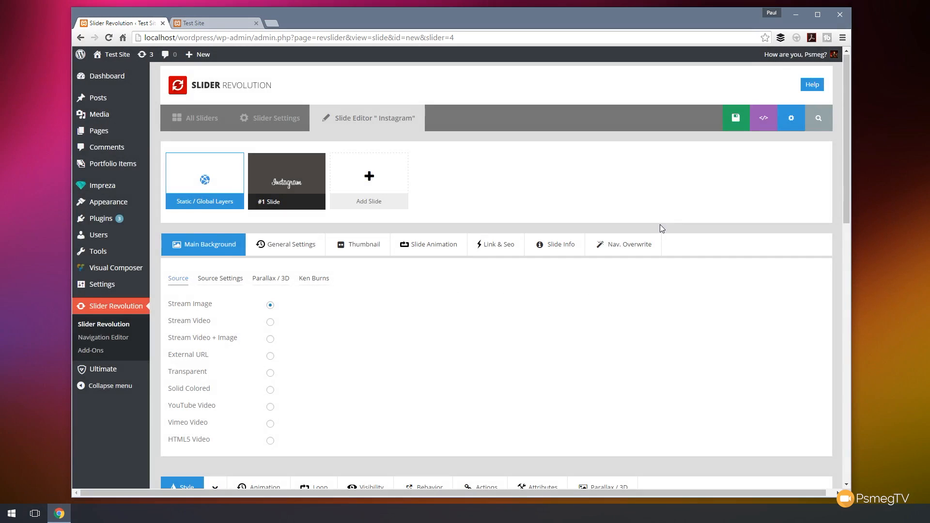
mouse_move(611, 324)
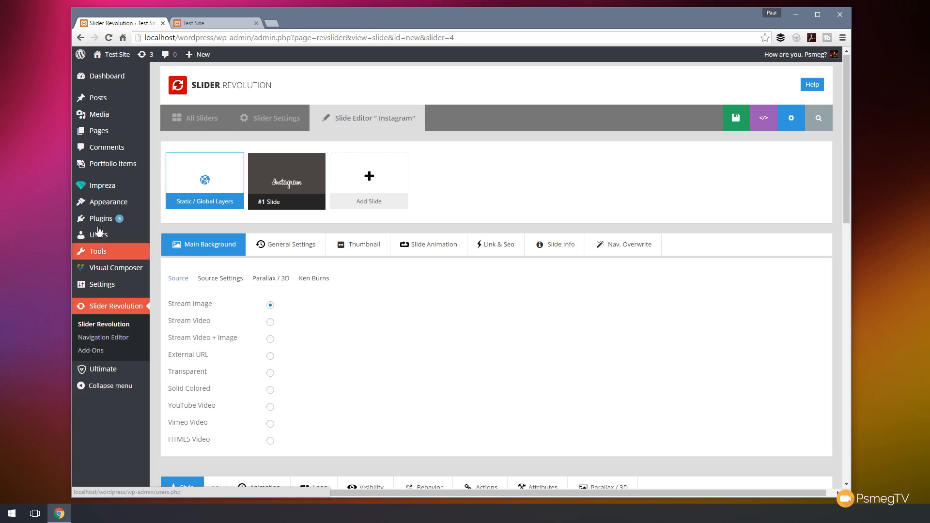
Point Sample Page's Revolution Slider element to the Instagram slider and update the page
left_click(98, 130)
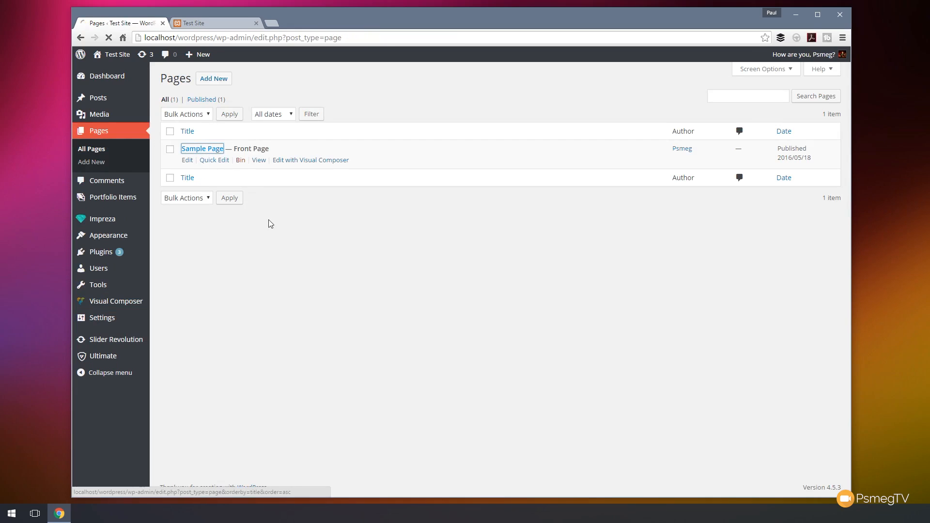
left_click(201, 149)
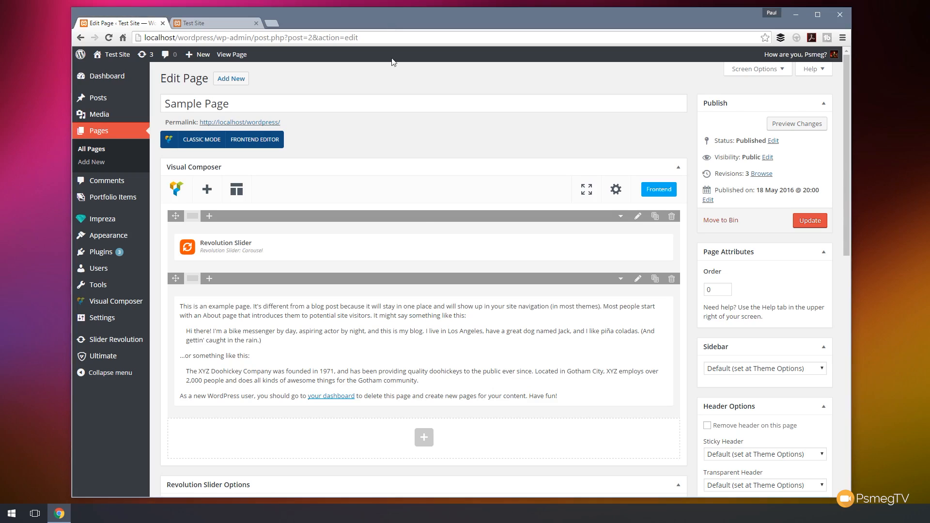
left_click(436, 248)
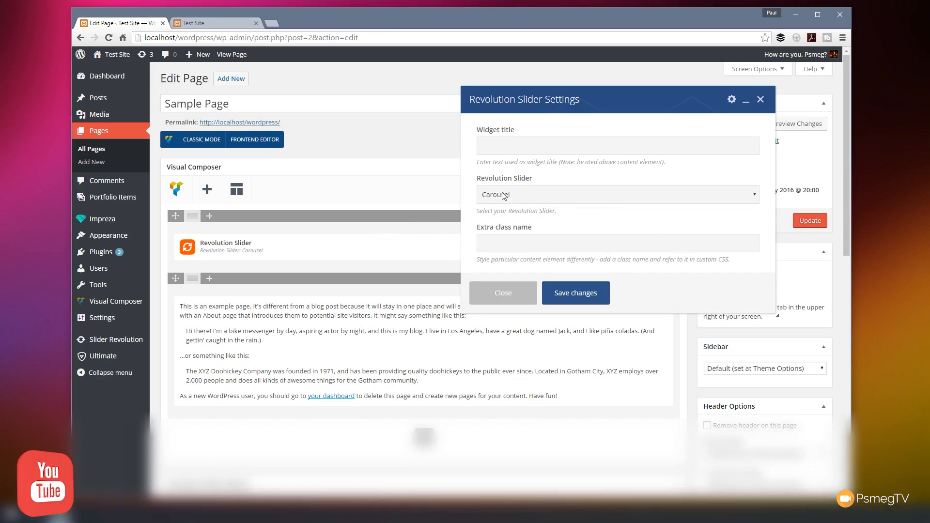
left_click(616, 194)
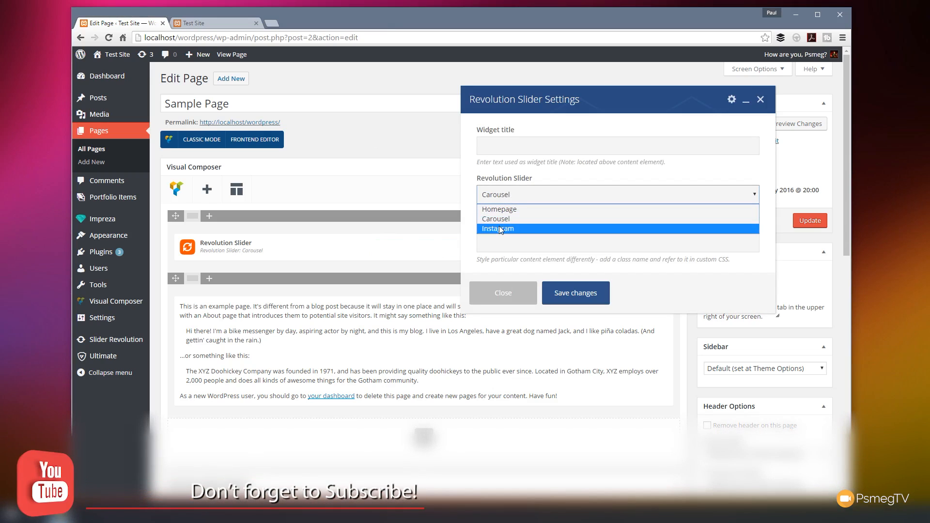
left_click(497, 228)
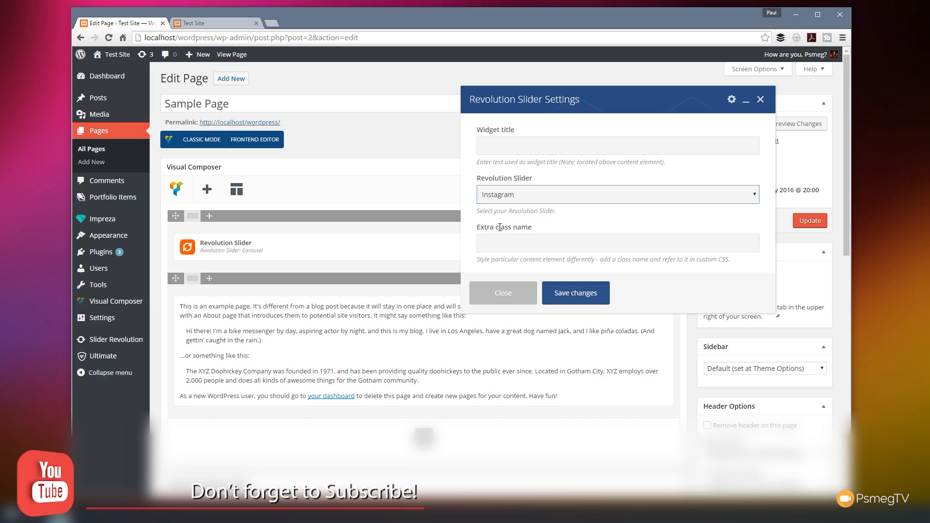
left_click(574, 293)
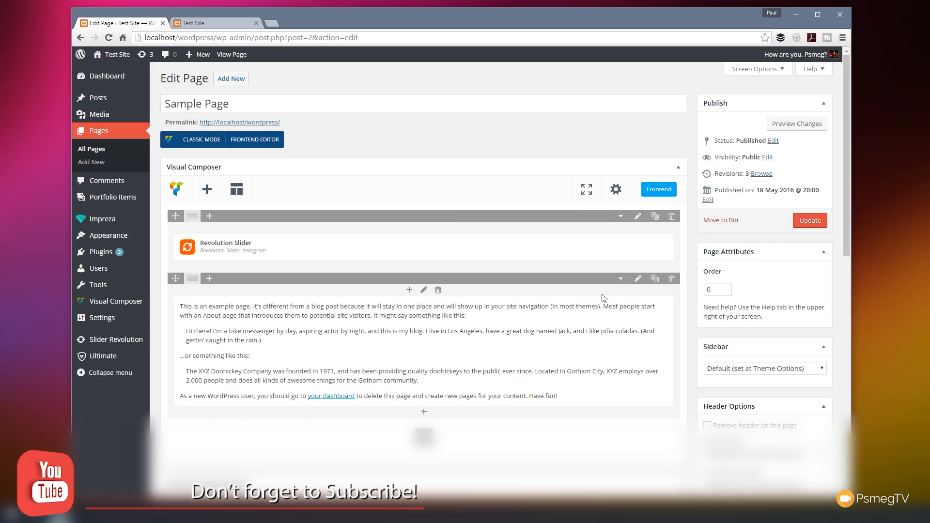
left_click(809, 220)
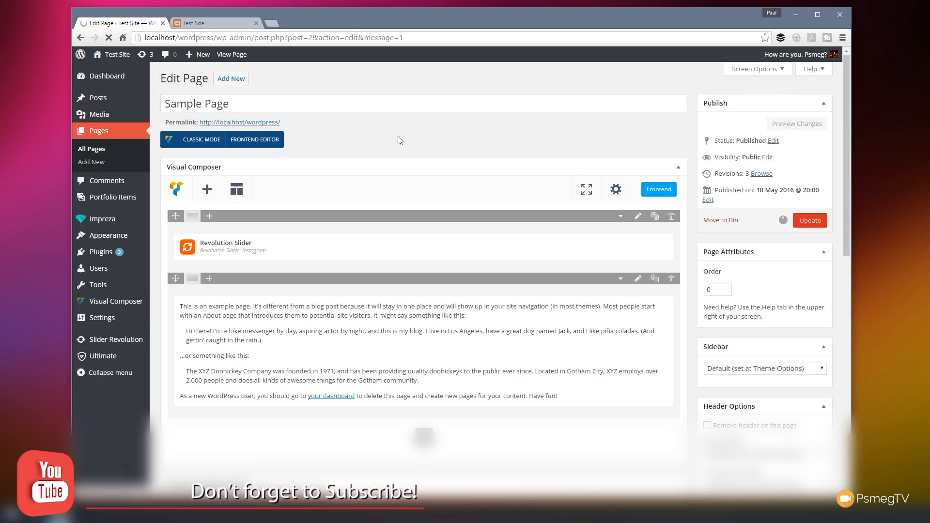
left_click(809, 220)
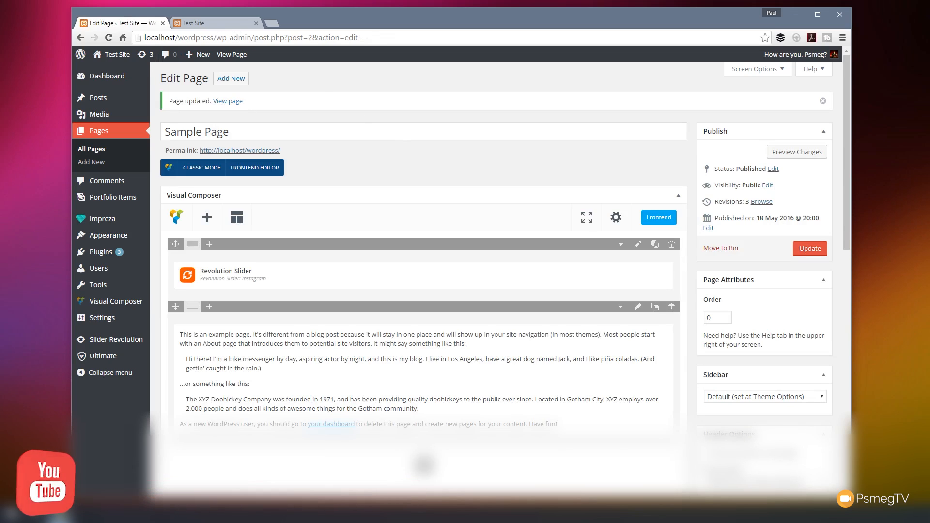
View the live Sample Page to watch the Instagram slider cycle photos
left_click(214, 23)
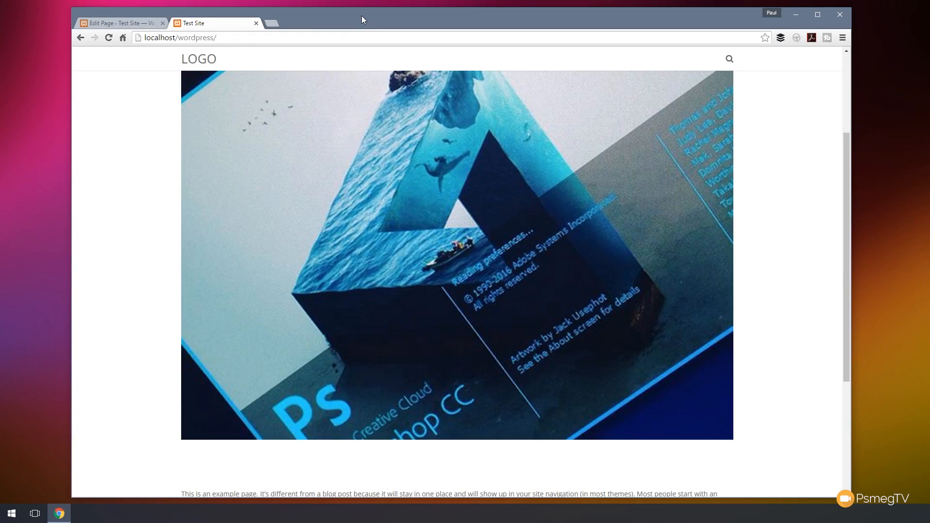
mouse_move(505, 212)
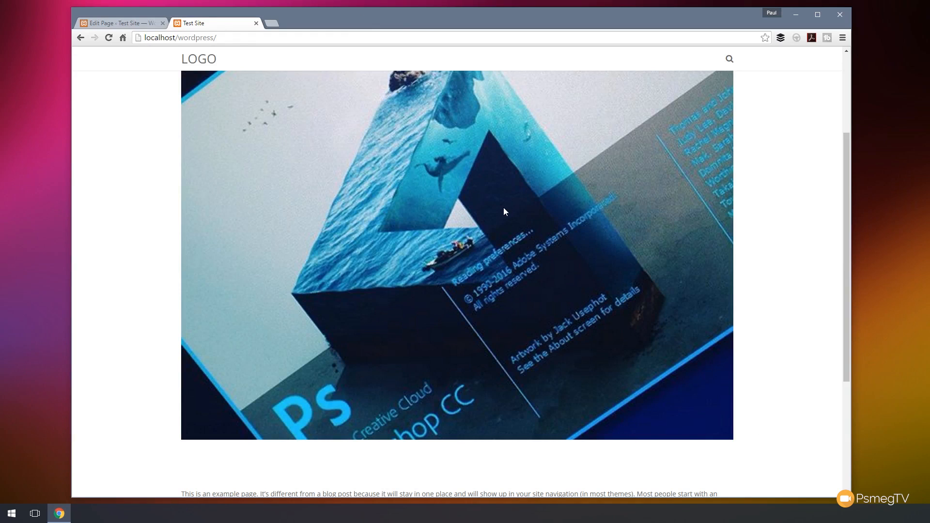
mouse_move(767, 256)
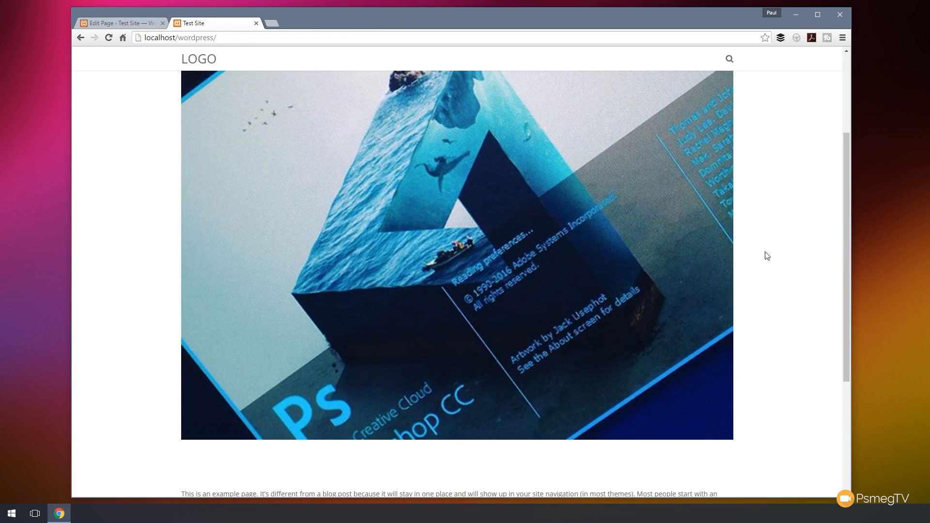
mouse_move(777, 268)
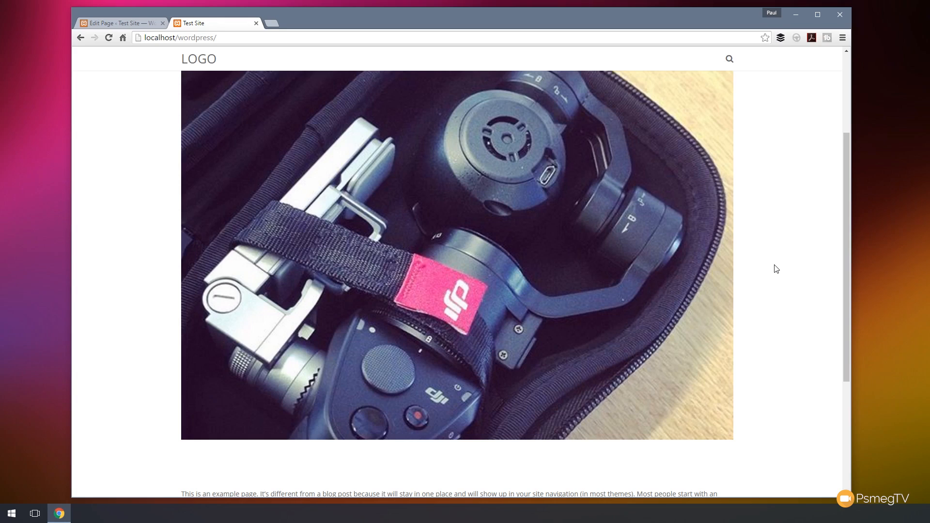
mouse_move(557, 392)
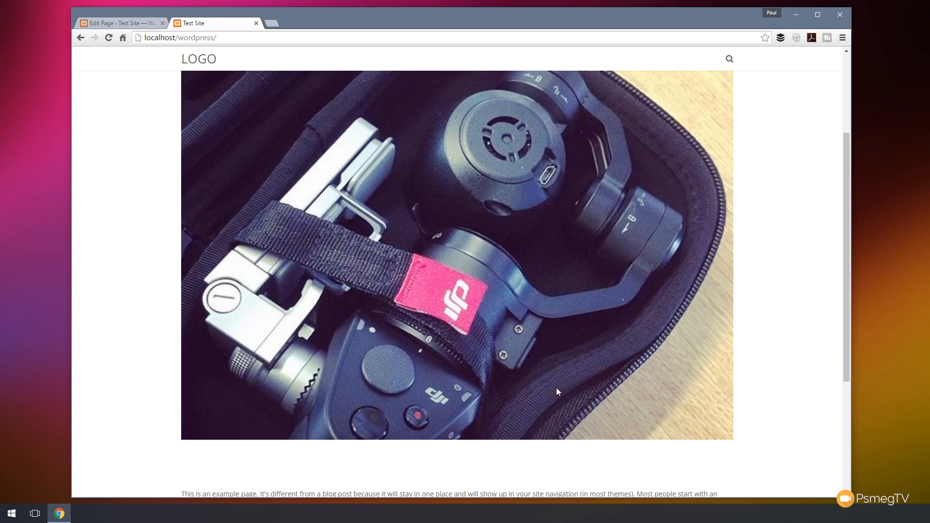
mouse_move(122, 305)
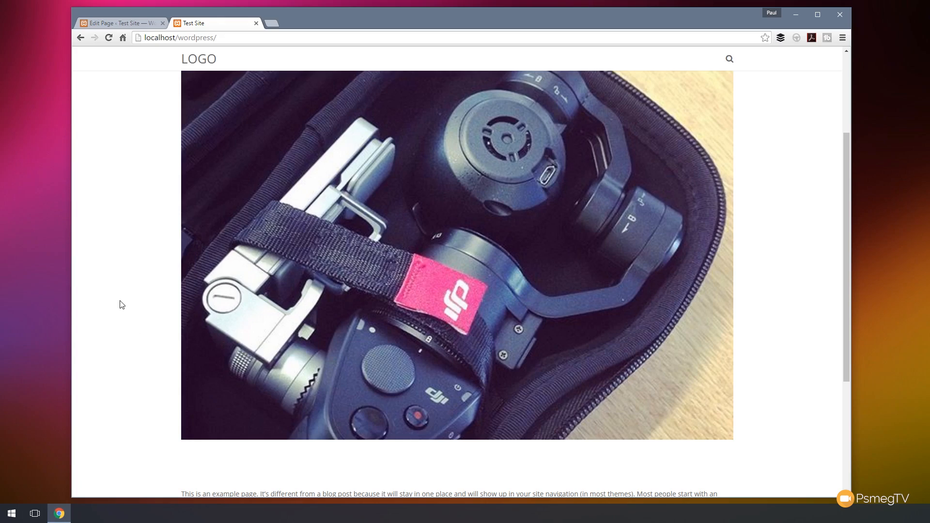